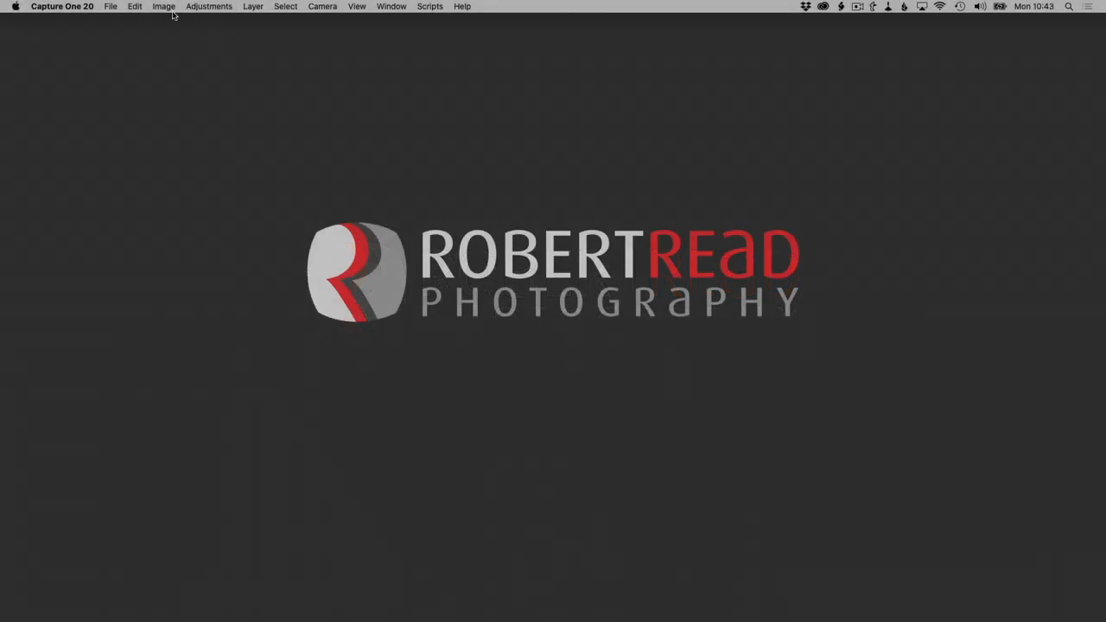
Open the New Session dialog from the File menu.
{"action": "left_click", "coordinate": [107, 6]}
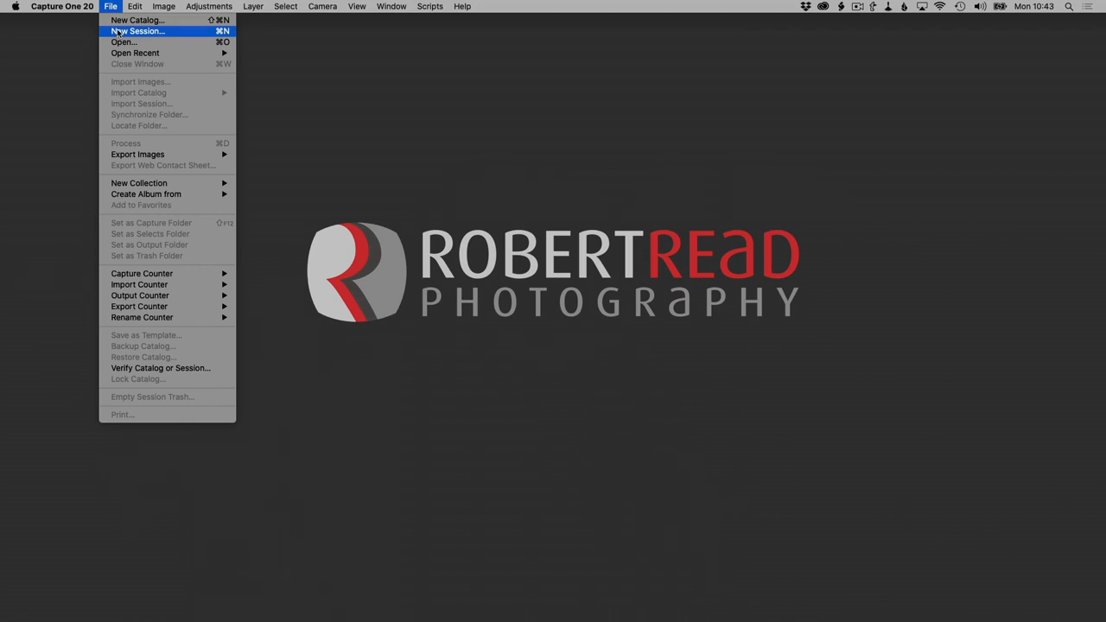
{"action": "left_click", "coordinate": [142, 32]}
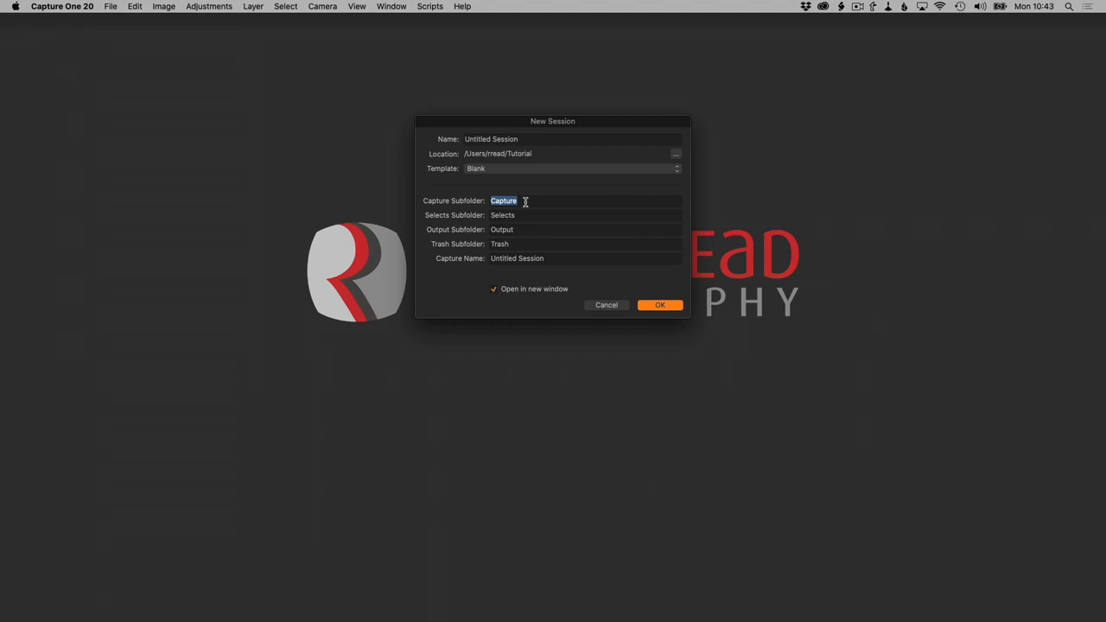
Name the capture subfolder 'Raw Files' and output subfolder 'Processed Files', and create the session.
{"action": "type", "text": "Raw Files"}
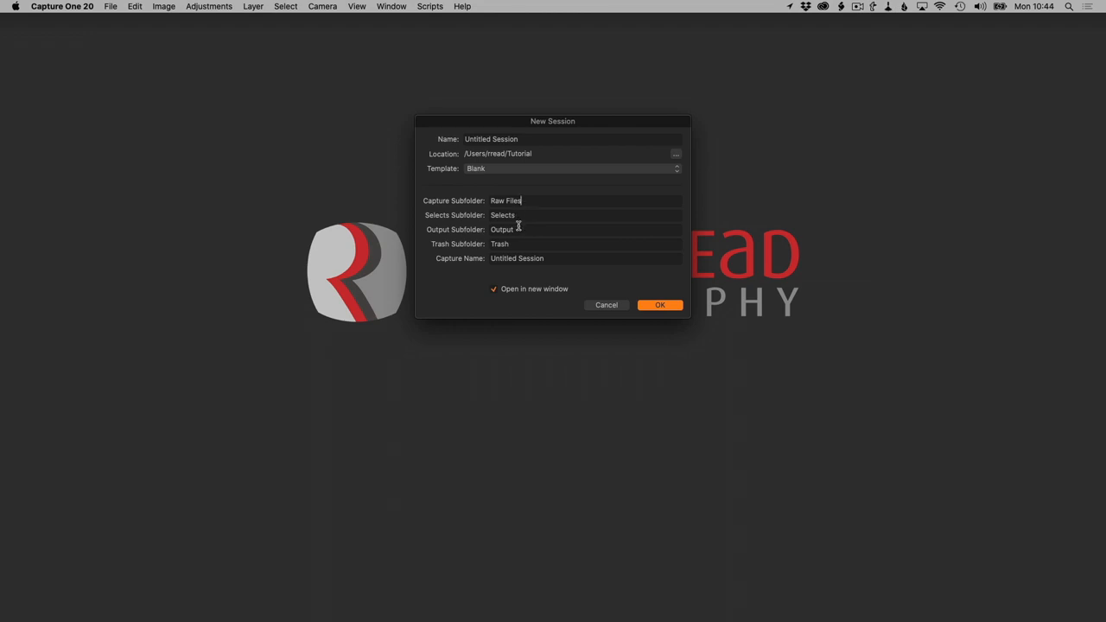
{"action": "type", "text": "Pr"}
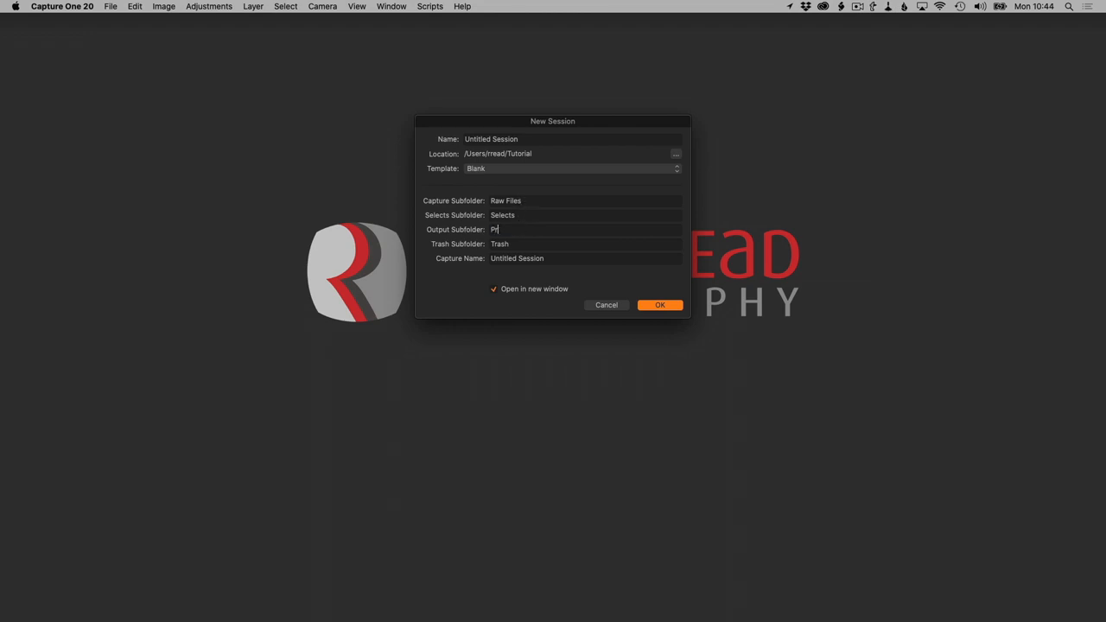
{"action": "type", "text": "rocessed"}
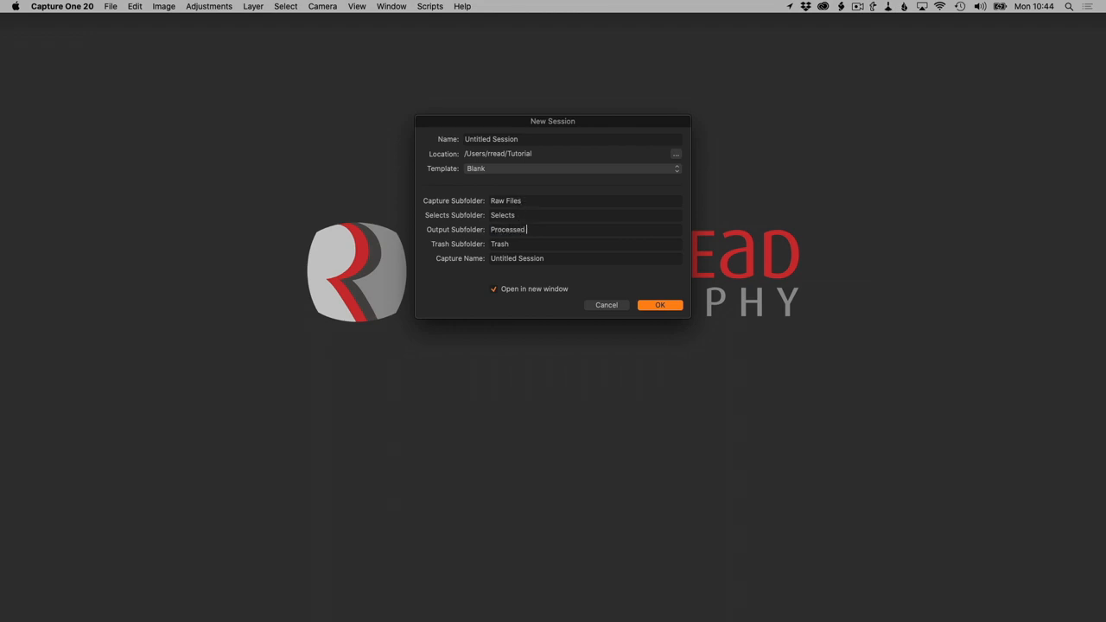
{"action": "type", "text": "Files"}
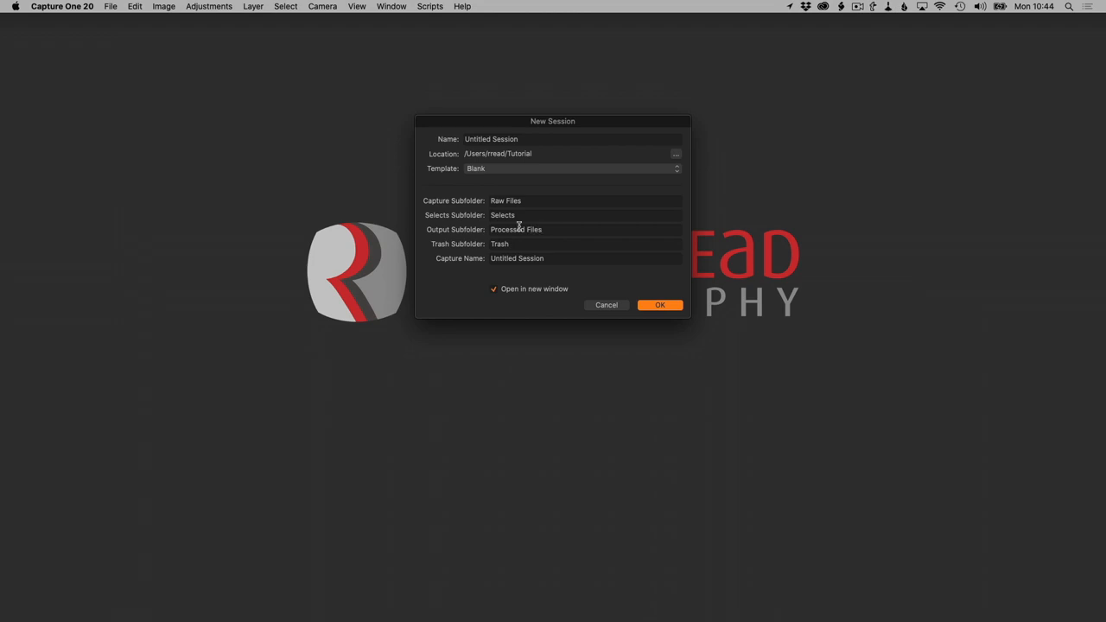
{"action": "mouse_move", "coordinate": [633, 279]}
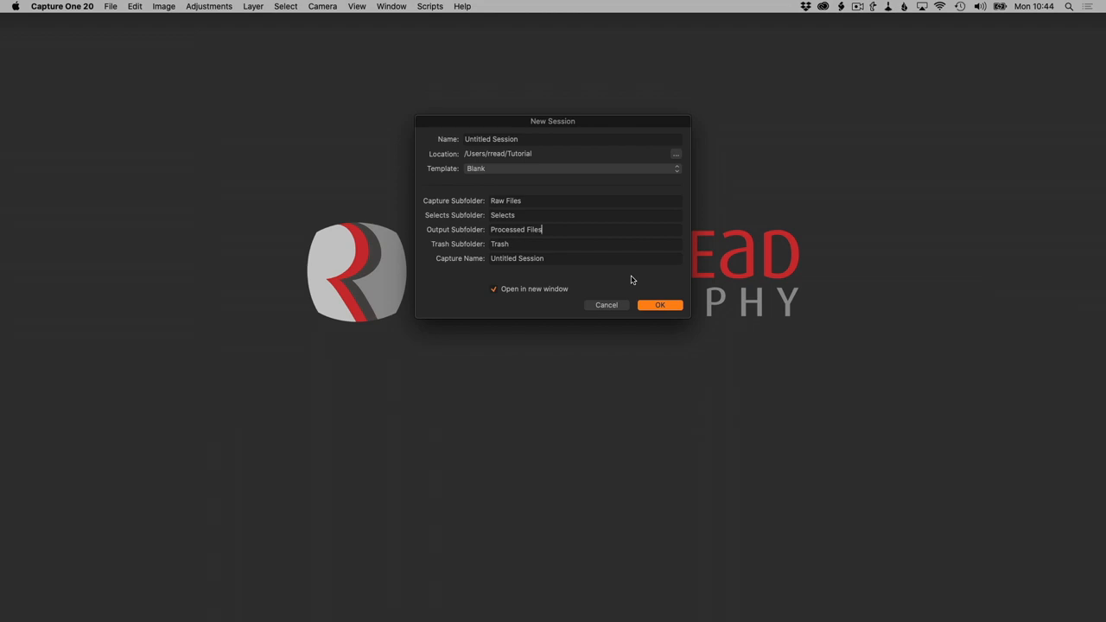
{"action": "left_click", "coordinate": [659, 304]}
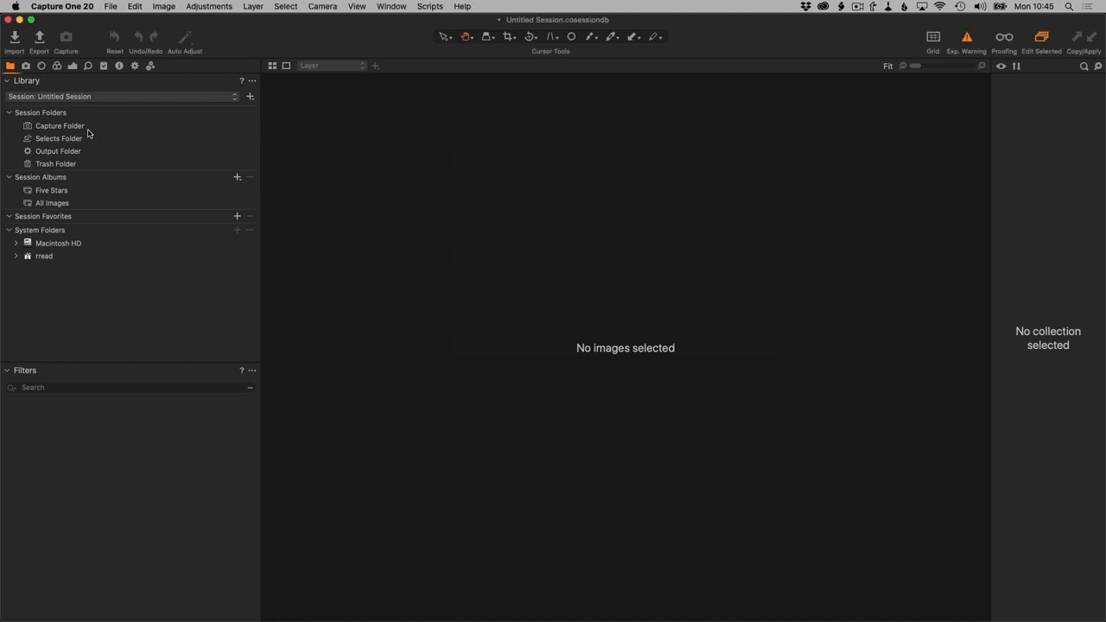
Show the session's Capture Folder in Finder.
{"action": "right_click", "coordinate": [60, 125]}
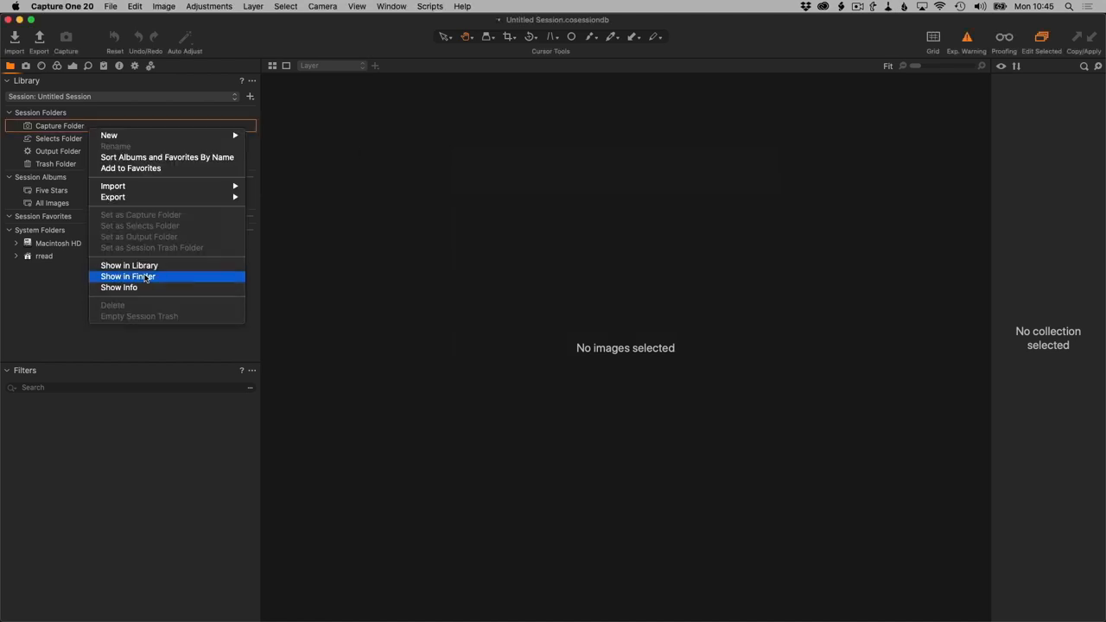
{"action": "left_click", "coordinate": [128, 275]}
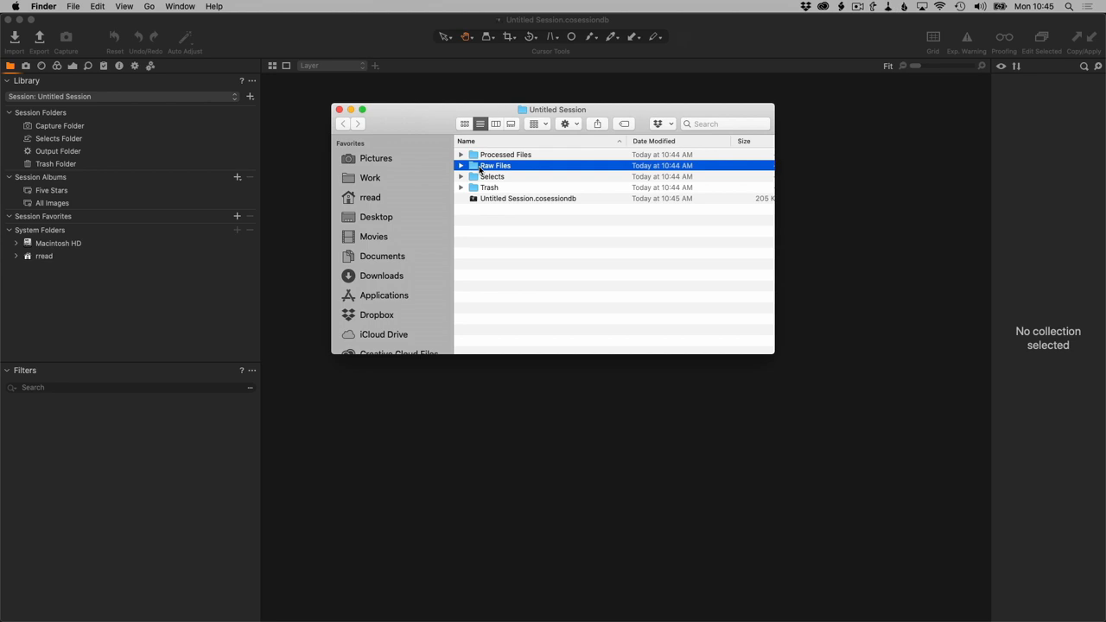
Inside Raw Files, create folders 00 Tests and Shot 1 through Shot 6 as session favorites.
{"action": "double_click", "coordinate": [493, 165]}
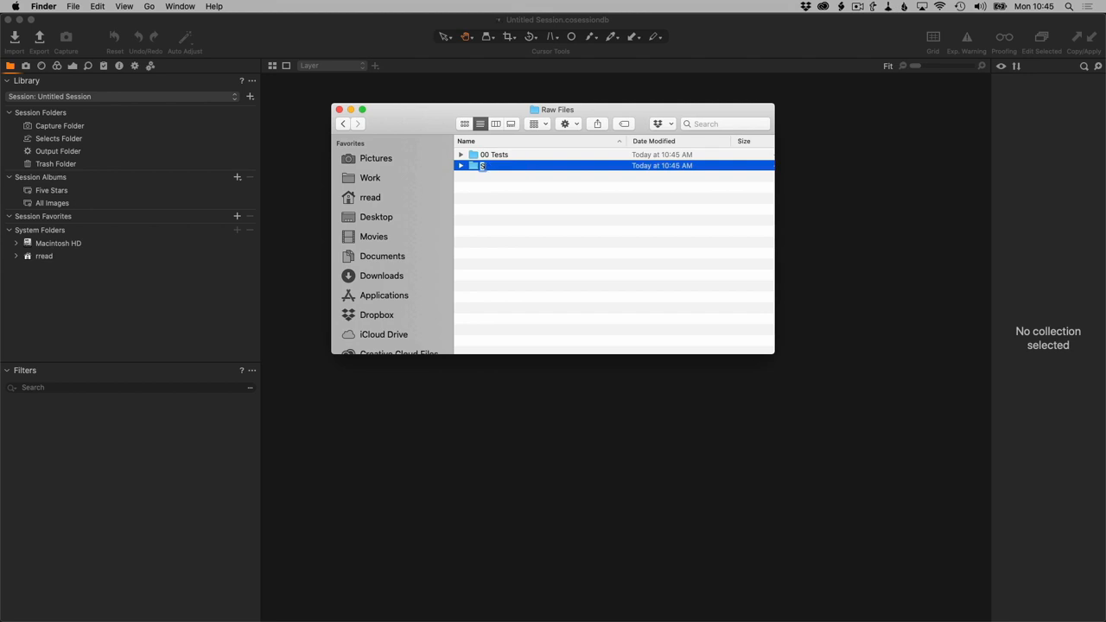
{"action": "type", "text": "Shot 1"}
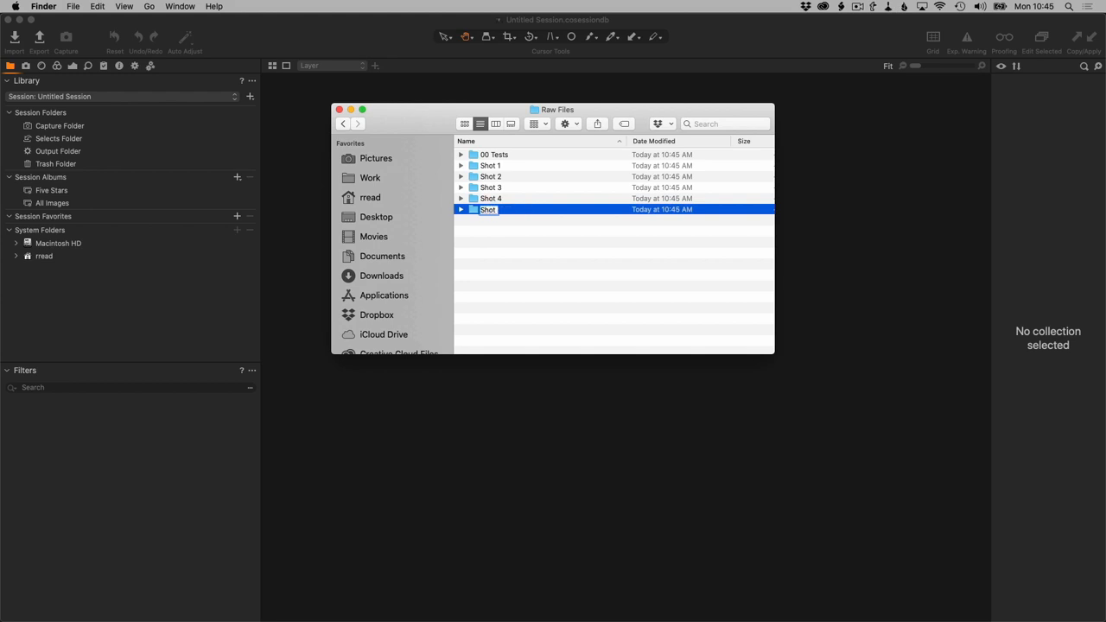
{"action": "type", "text": "Shot 5"}
{"action": "type", "text": "Shot 6"}
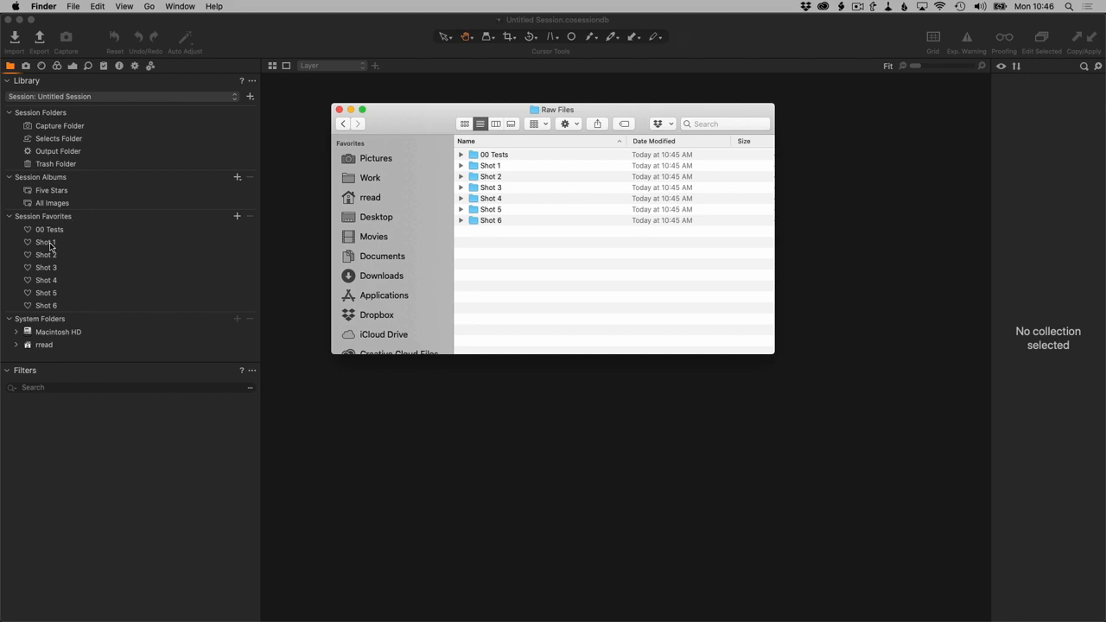
Set the Shot 1 session favorite as the capture folder.
{"action": "left_click", "coordinate": [45, 242]}
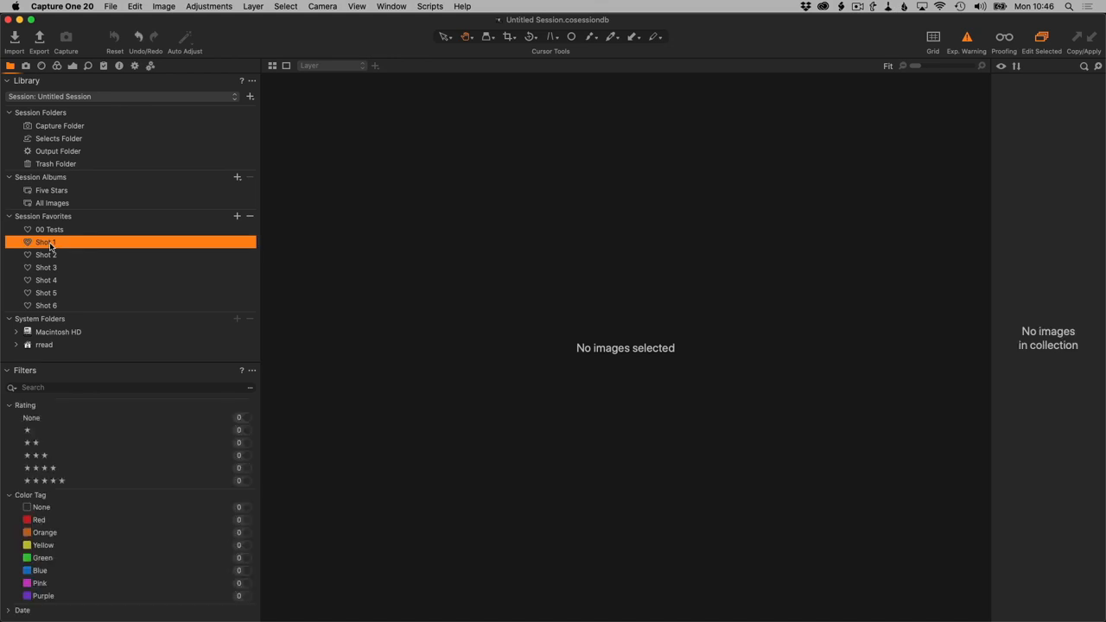
{"action": "right_click", "coordinate": [45, 242]}
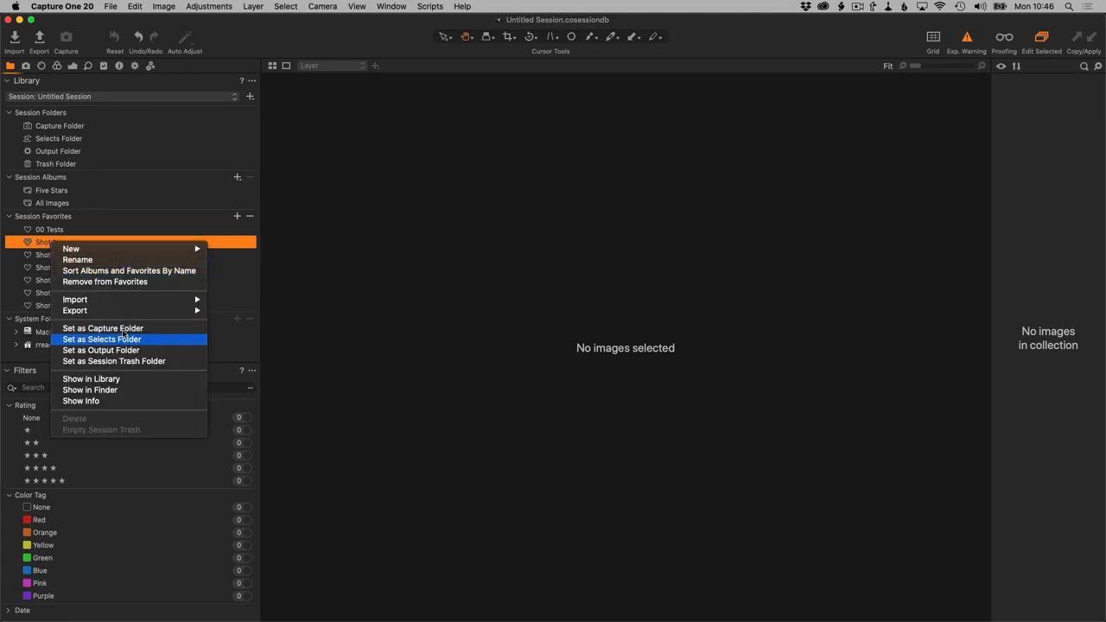
{"action": "left_click", "coordinate": [101, 339]}
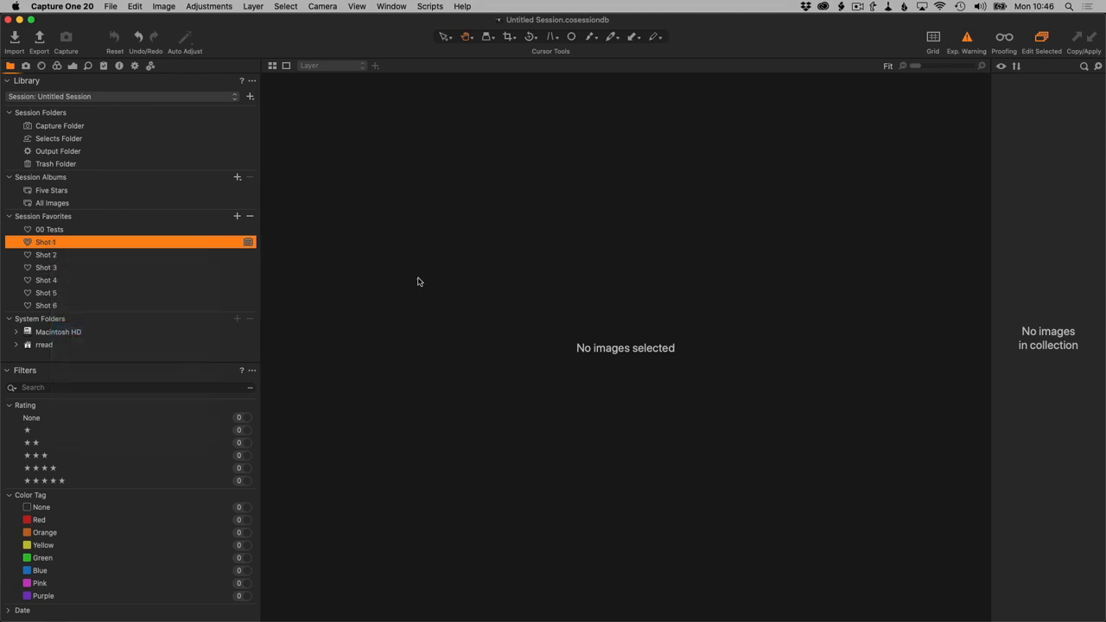
{"action": "mouse_move", "coordinate": [84, 250]}
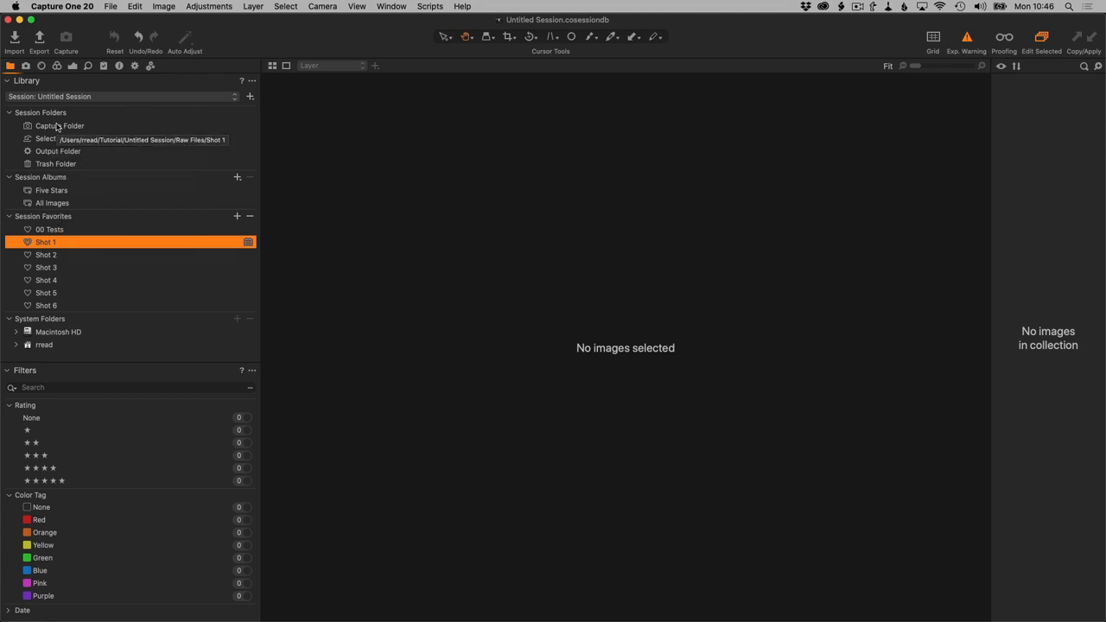
Verify in Finder that the capture folder points to Shot 1, then close Finder.
{"action": "left_click", "coordinate": [60, 125]}
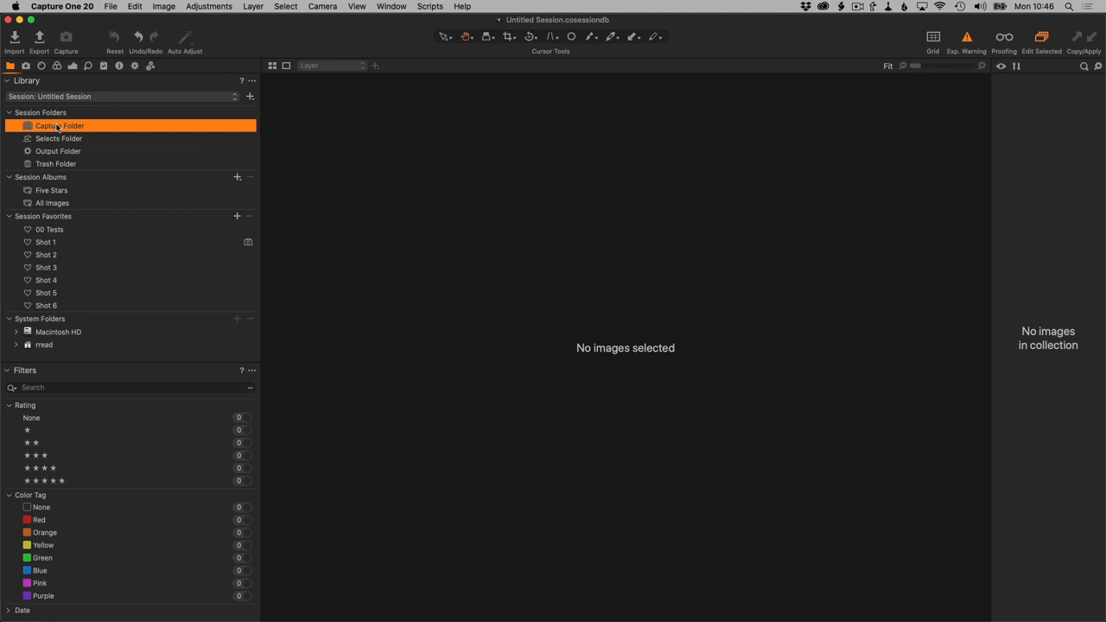
{"action": "mouse_move", "coordinate": [44, 242]}
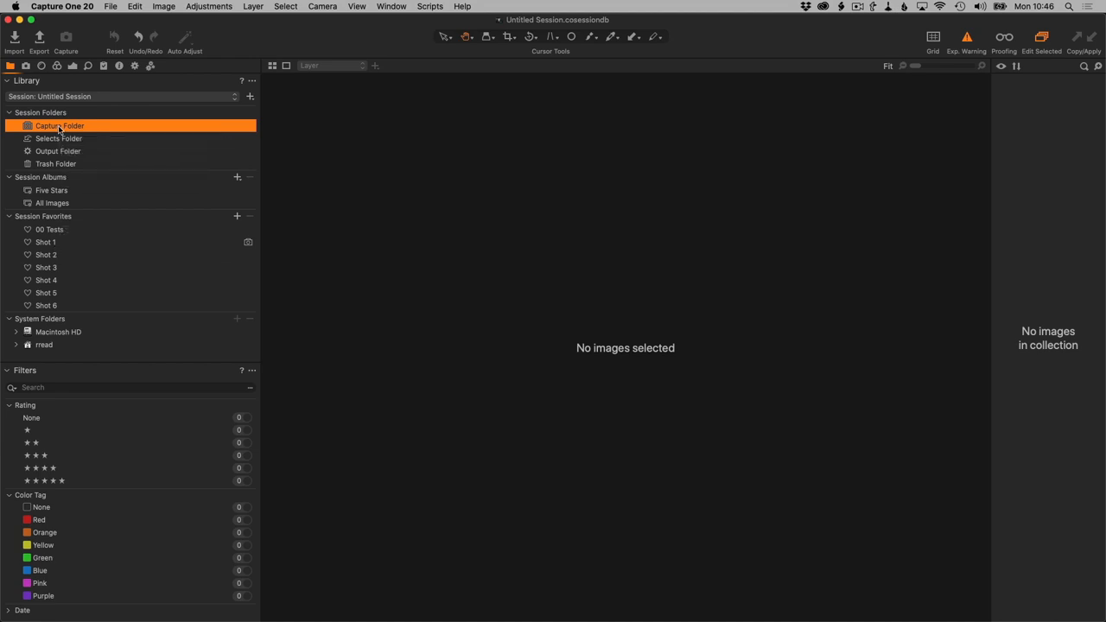
{"action": "right_click", "coordinate": [59, 125]}
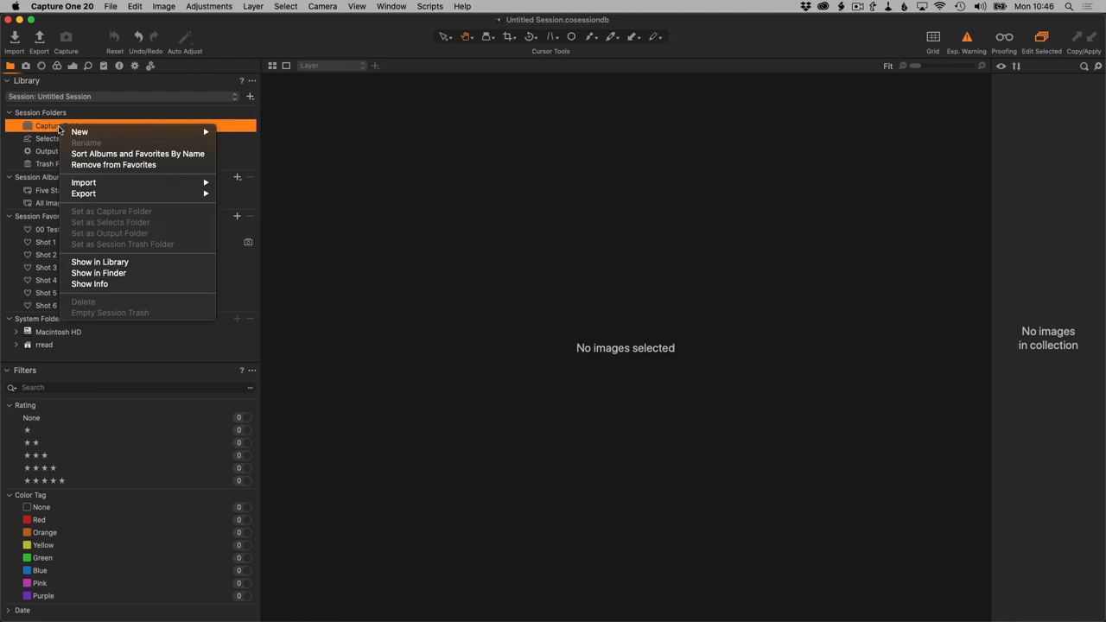
{"action": "mouse_move", "coordinate": [97, 273]}
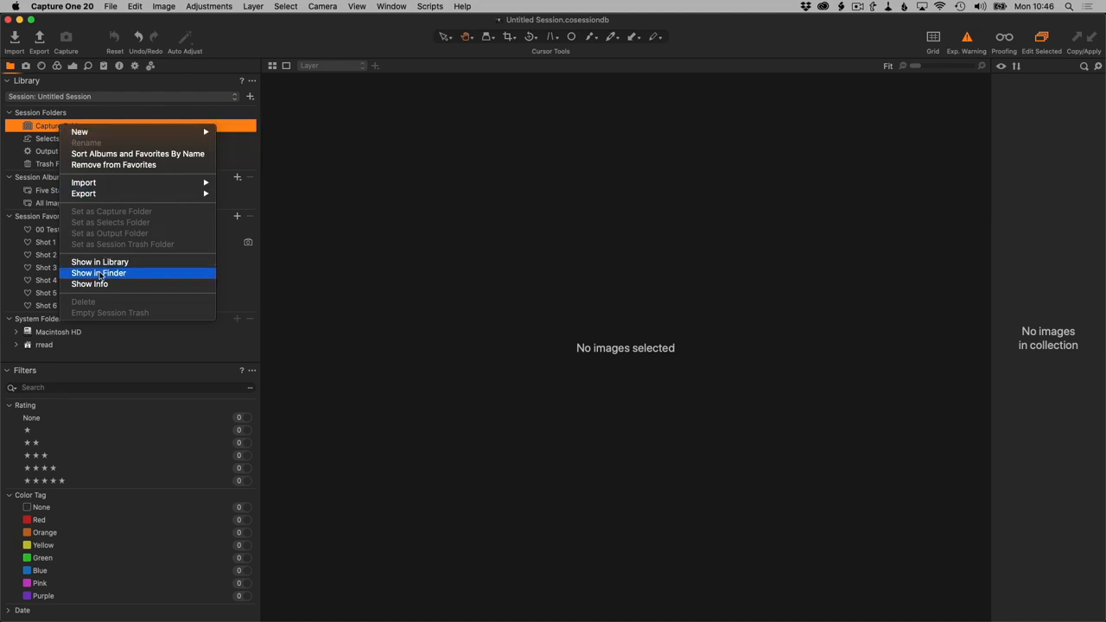
{"action": "left_click", "coordinate": [98, 273]}
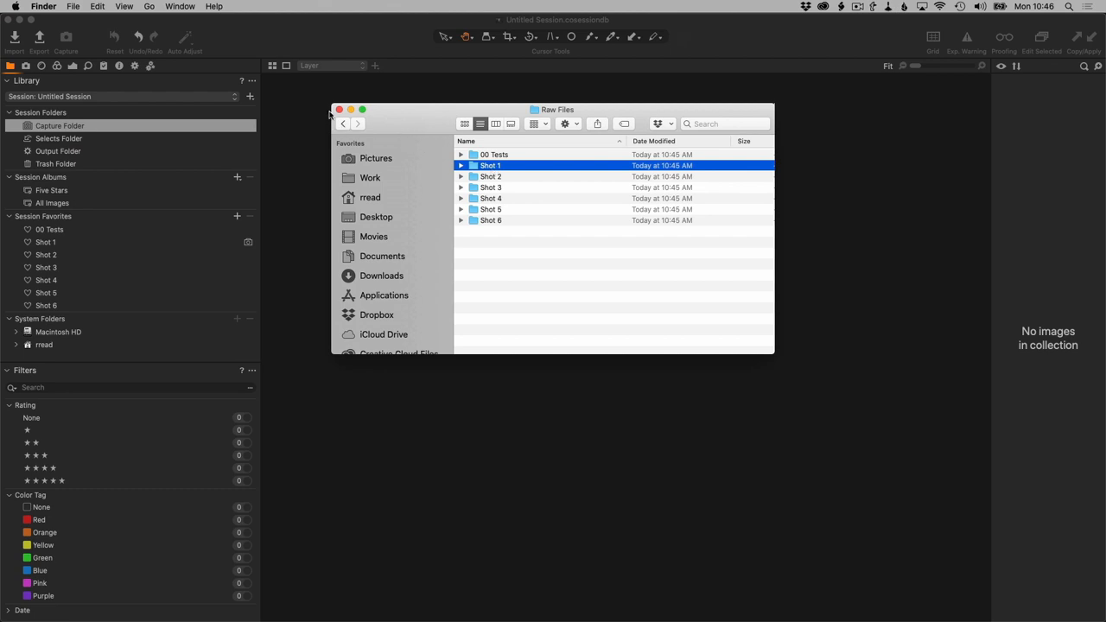
{"action": "left_click", "coordinate": [339, 109]}
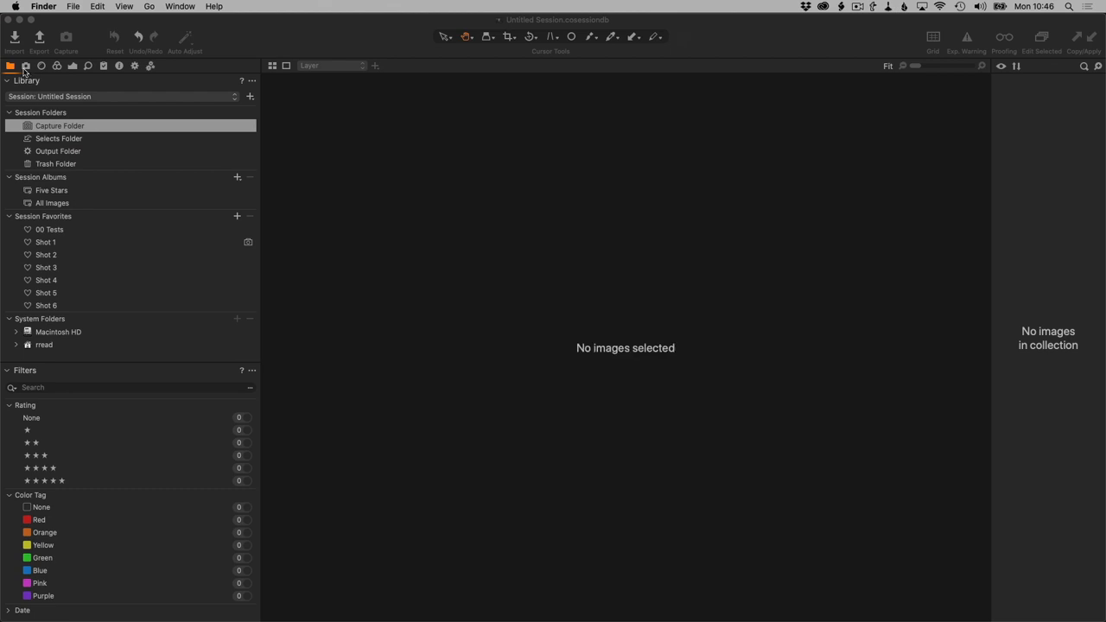
{"action": "left_click", "coordinate": [26, 67]}
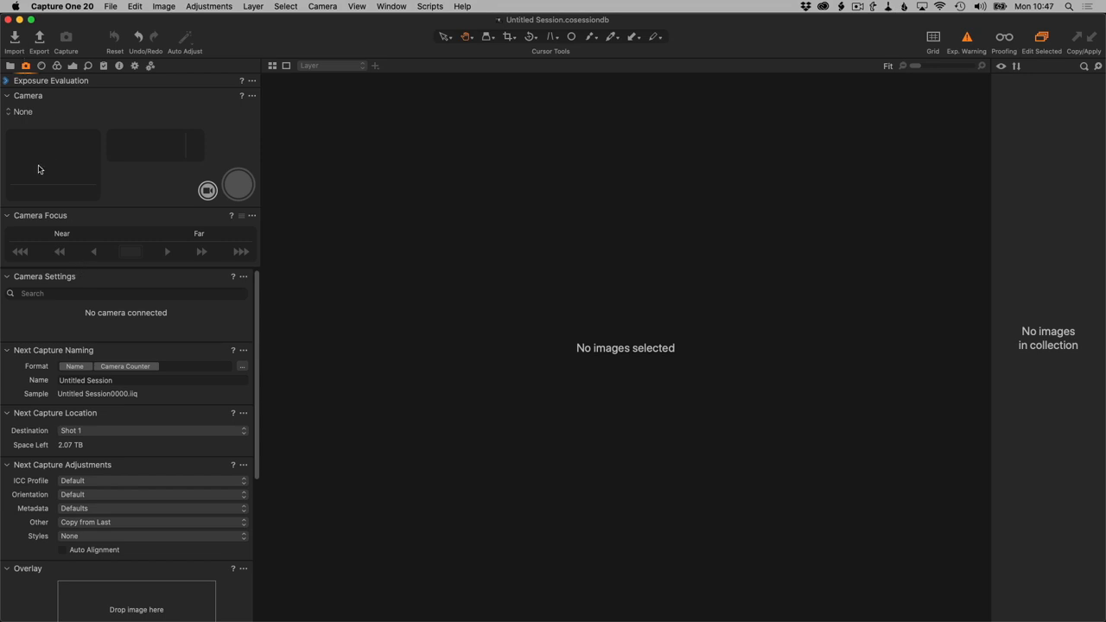
{"action": "mouse_move", "coordinate": [95, 341]}
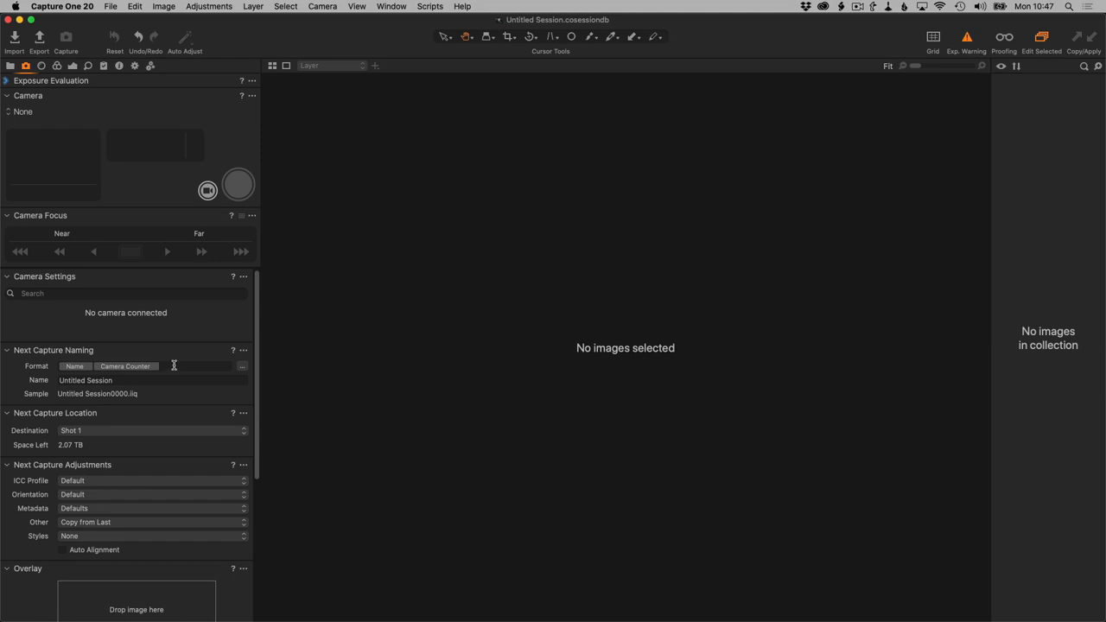
Select the Camera Counter token in Next Capture Naming and open its format editor.
{"action": "left_click", "coordinate": [126, 367]}
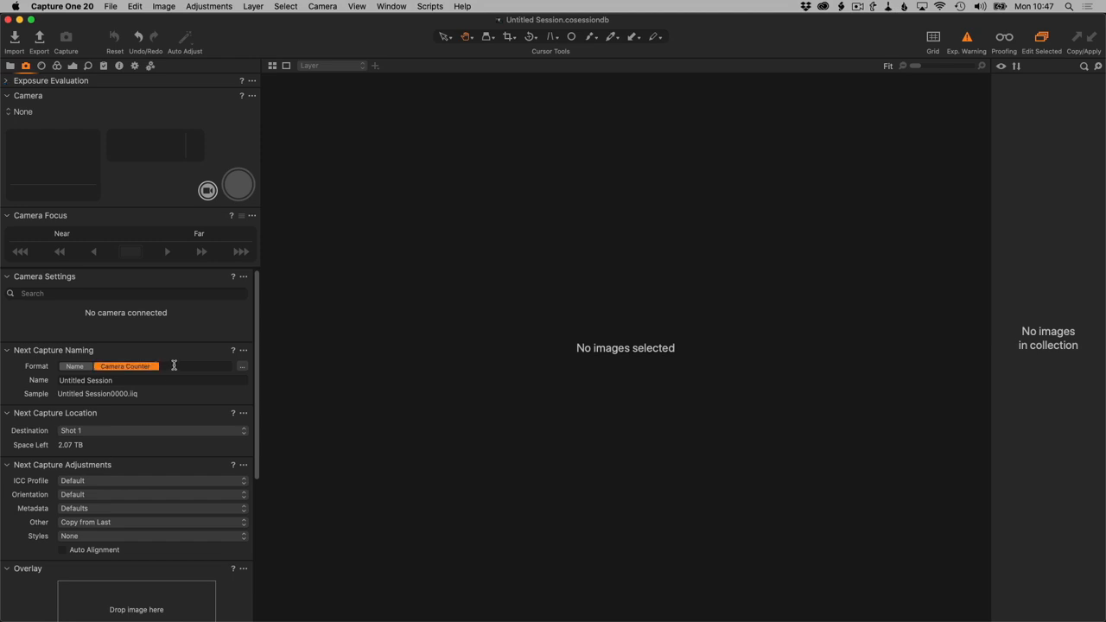
{"action": "left_click", "coordinate": [243, 366]}
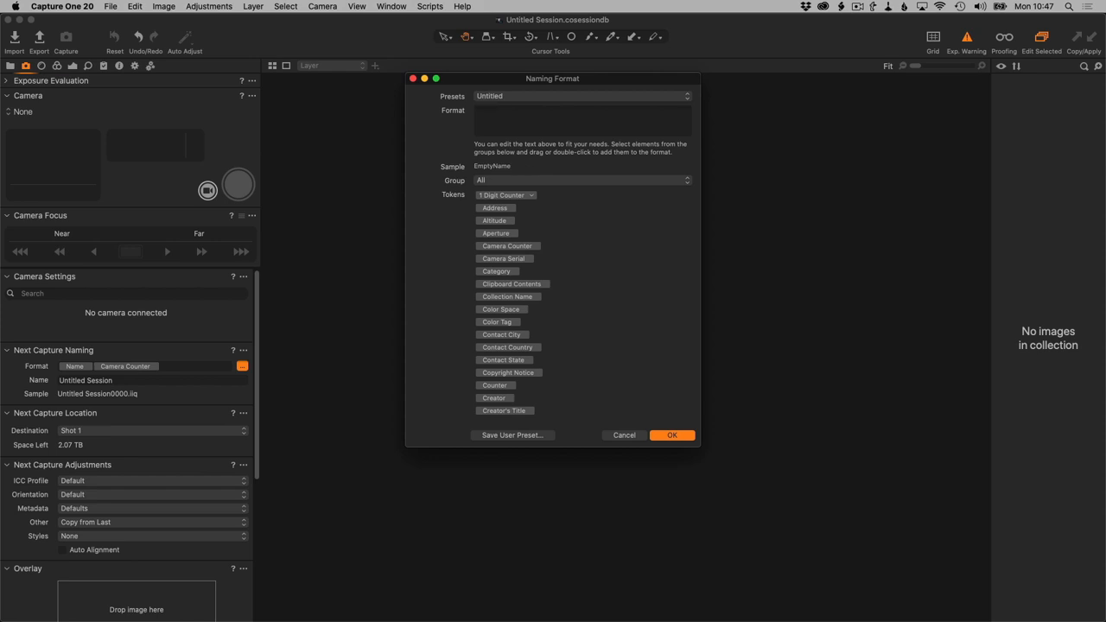
Add a yy-MM-dd Current Date token and hyphen, giving sample 20-01-06-.iiq.
{"action": "left_click", "coordinate": [581, 117]}
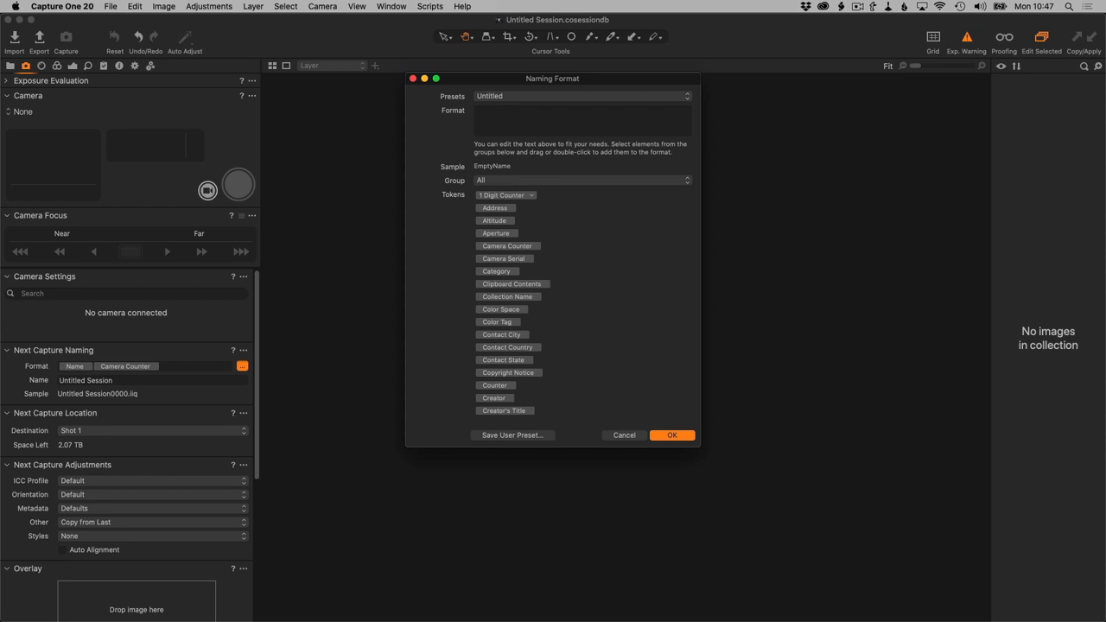
{"action": "left_click", "coordinate": [580, 117]}
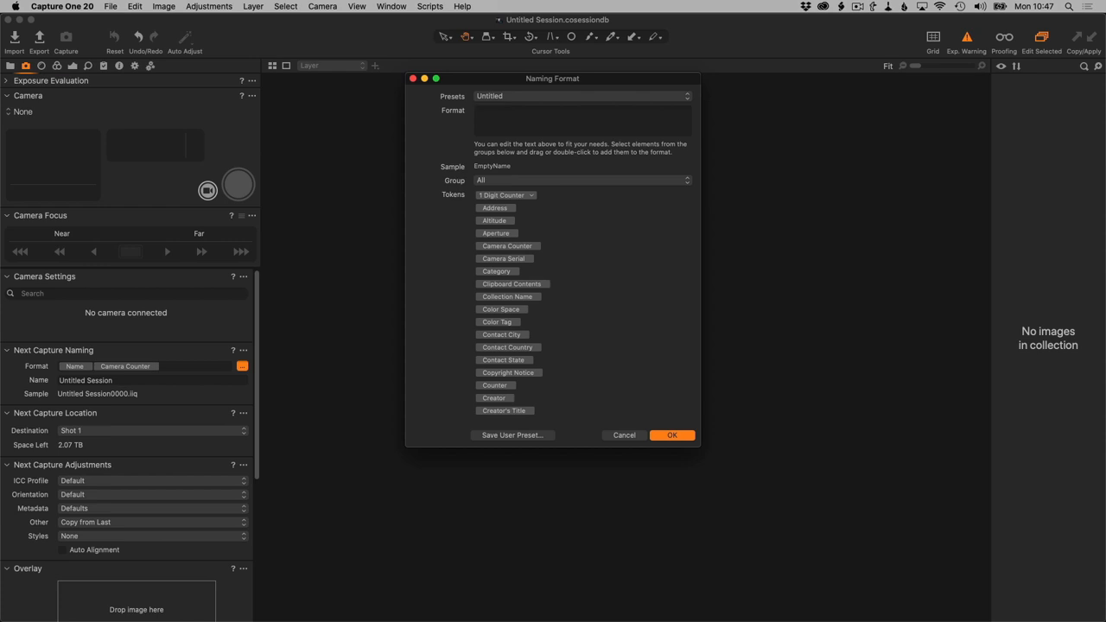
{"action": "scroll", "scroll_direction": "down", "scroll_amount": 3}
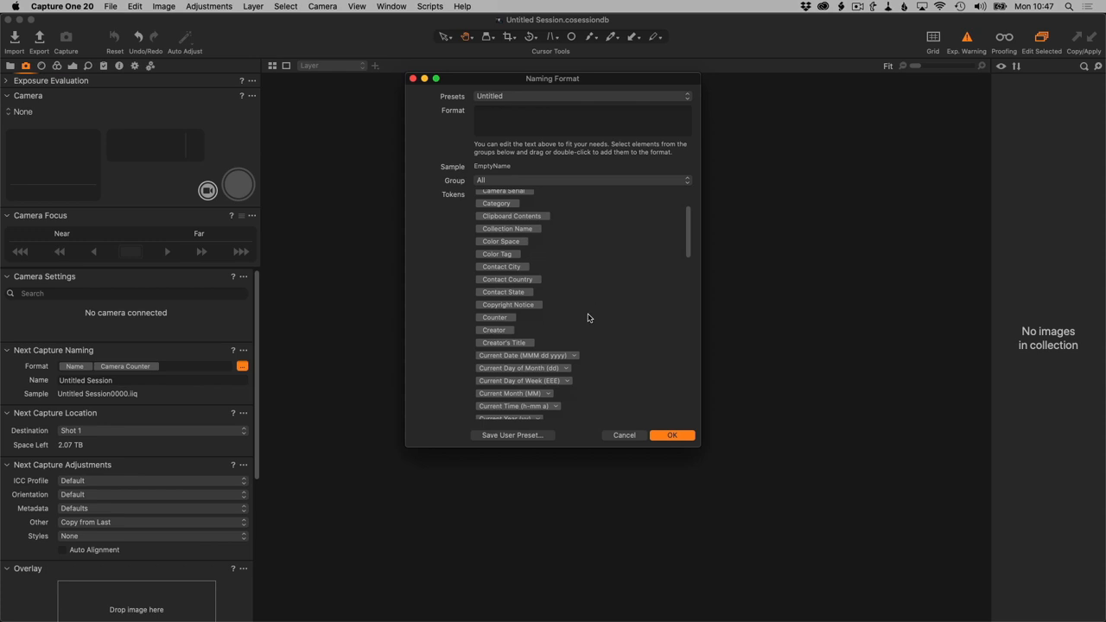
{"action": "left_click", "coordinate": [573, 356]}
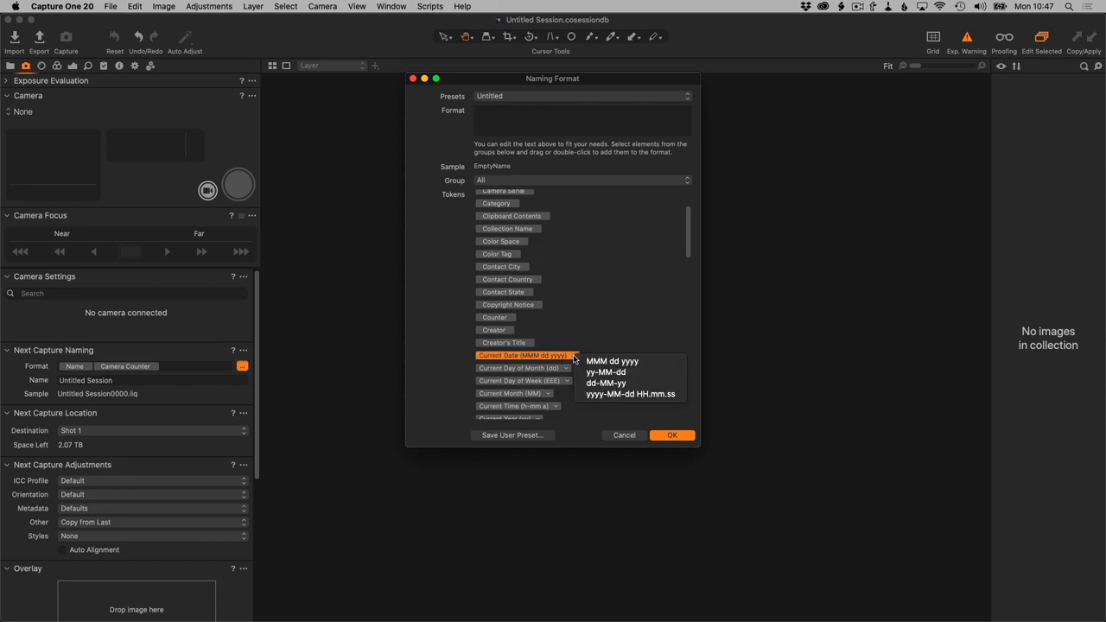
{"action": "left_click", "coordinate": [606, 371]}
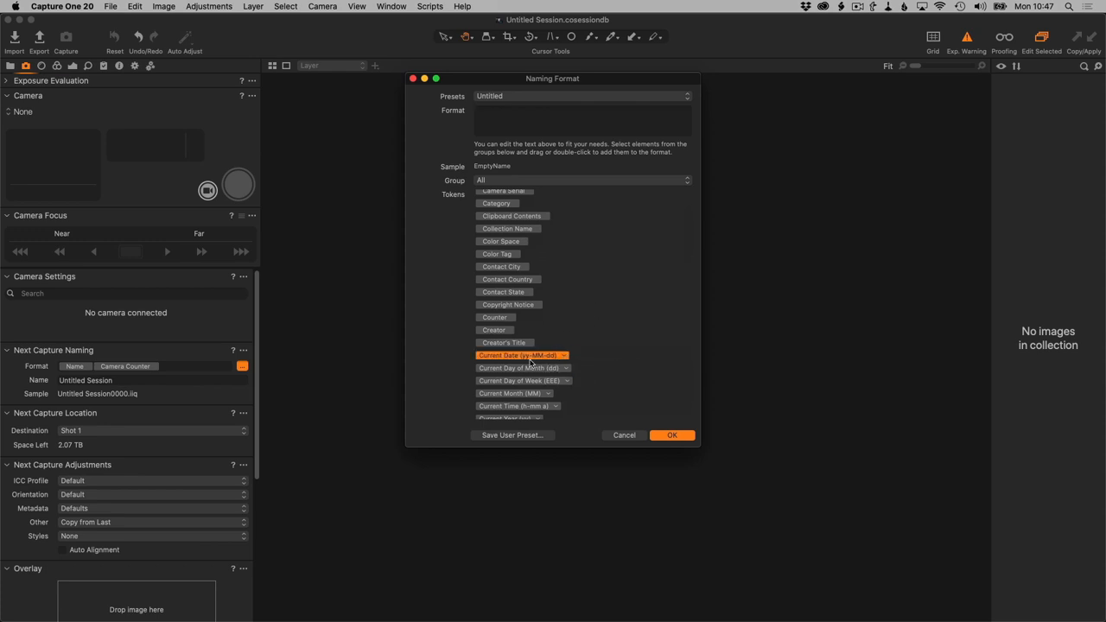
{"action": "double_click", "coordinate": [516, 355]}
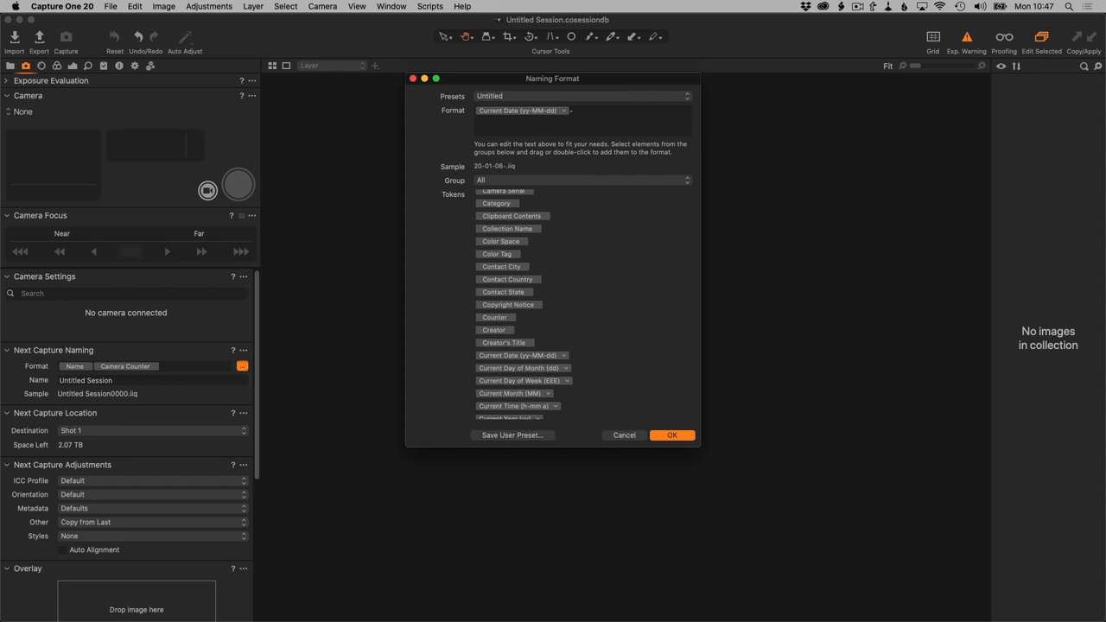
Append hyphenated Document Name, Destination Folder Name and 3 Digit Counter tokens.
{"action": "type", "text": "-doc"}
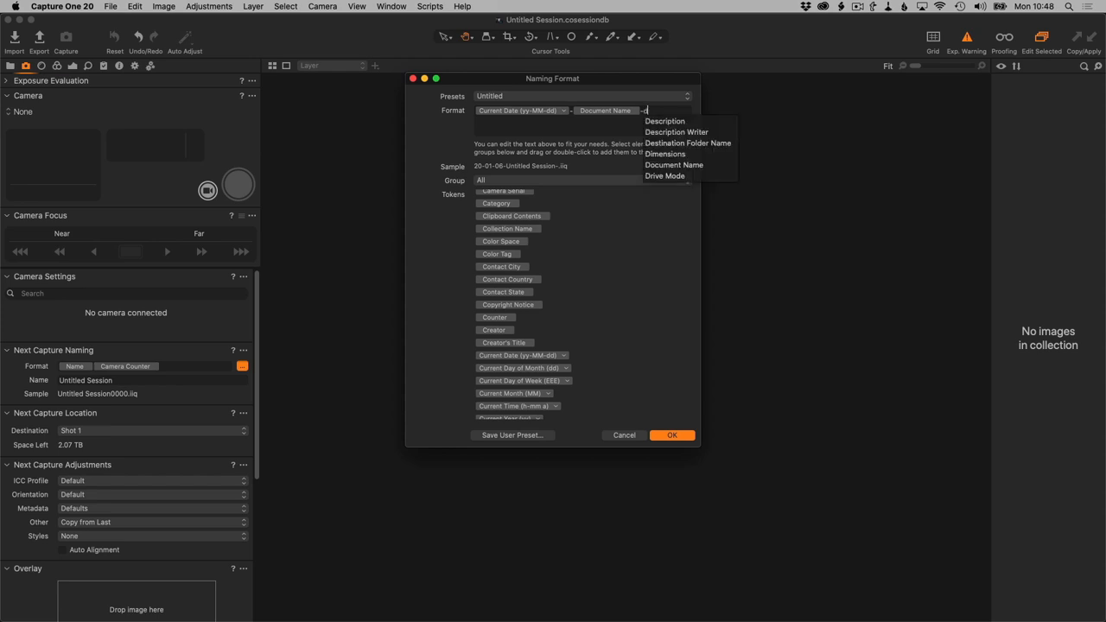
{"action": "type", "text": "de"}
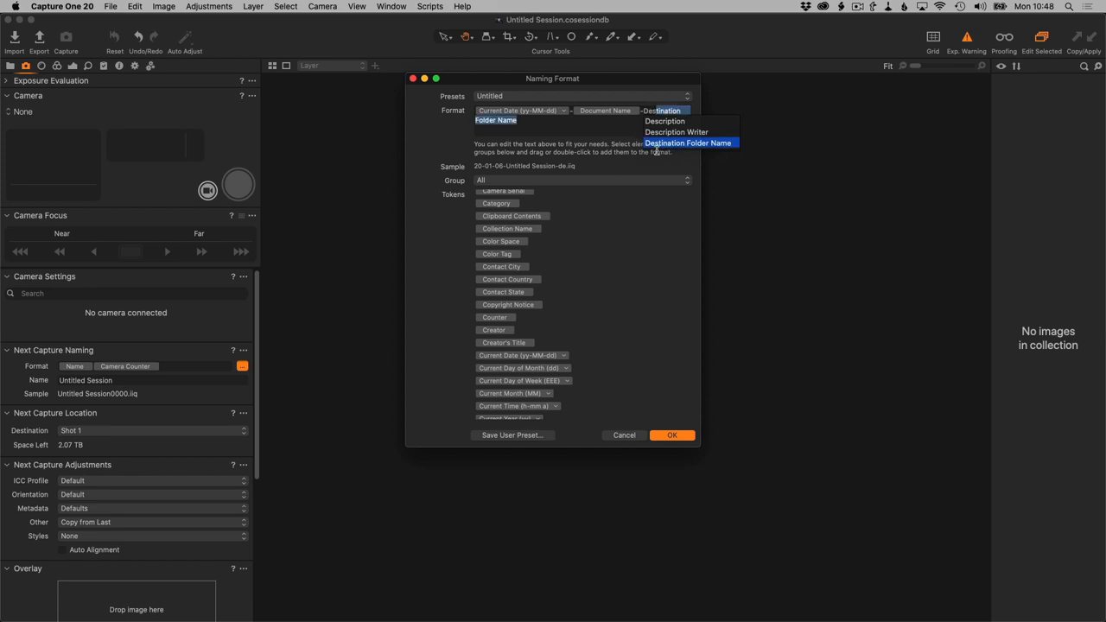
{"action": "left_click", "coordinate": [688, 142]}
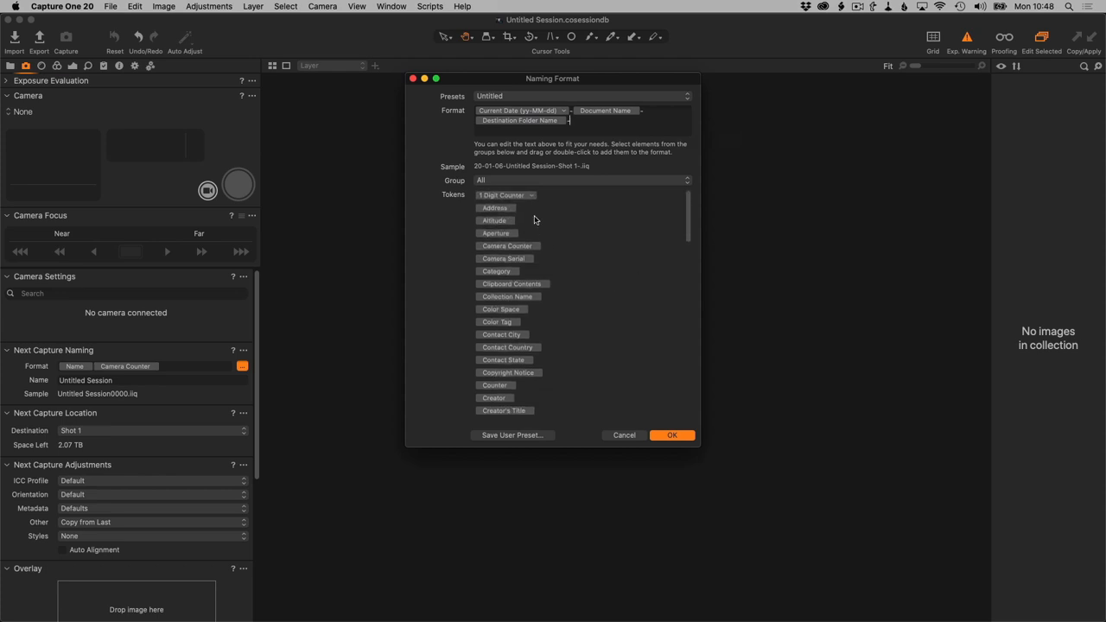
{"action": "left_click", "coordinate": [504, 195]}
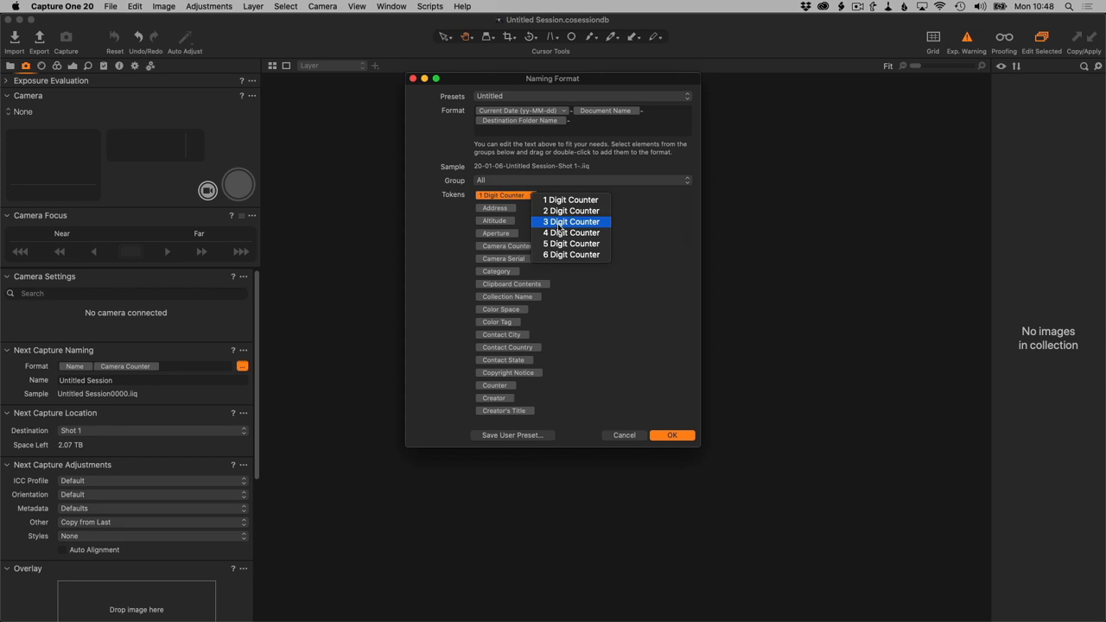
{"action": "left_click", "coordinate": [571, 221]}
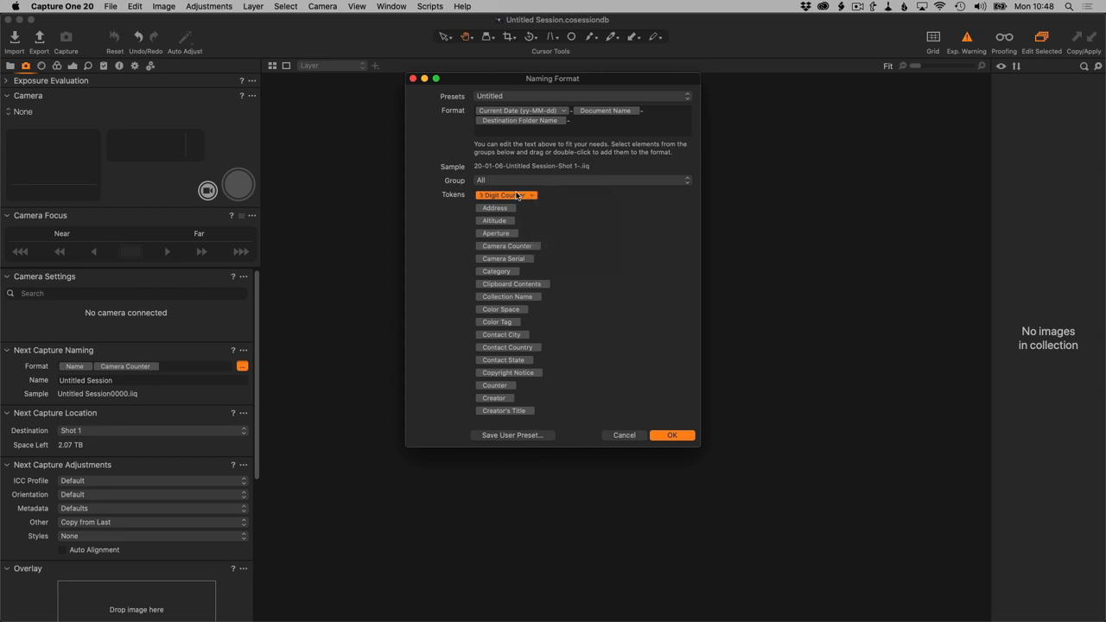
{"action": "left_click_drag", "start_coordinate": [506, 195], "coordinate": [610, 120]}
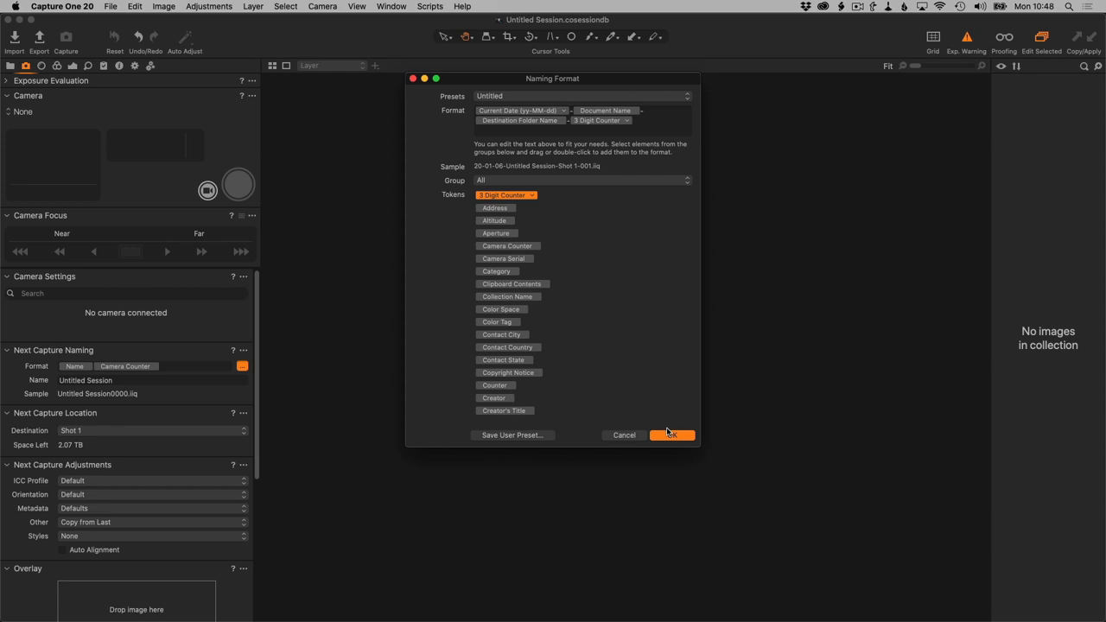
Confirm the format so next captures read 20-01-06-Untitled Session-Shot 1-001.iiq.
{"action": "left_click", "coordinate": [672, 435]}
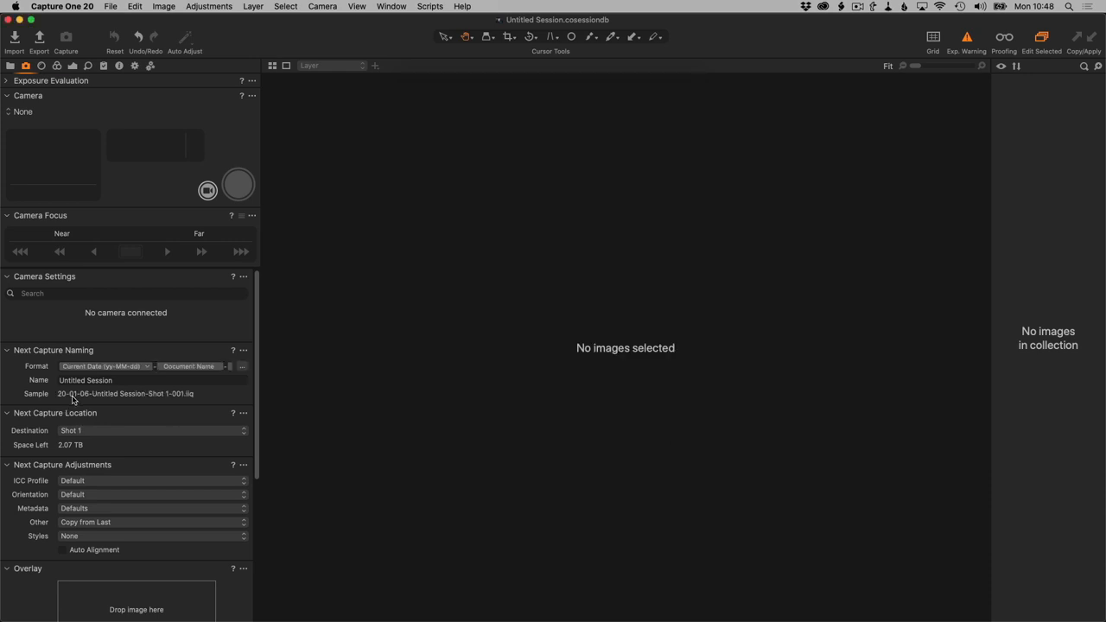
{"action": "mouse_move", "coordinate": [144, 404]}
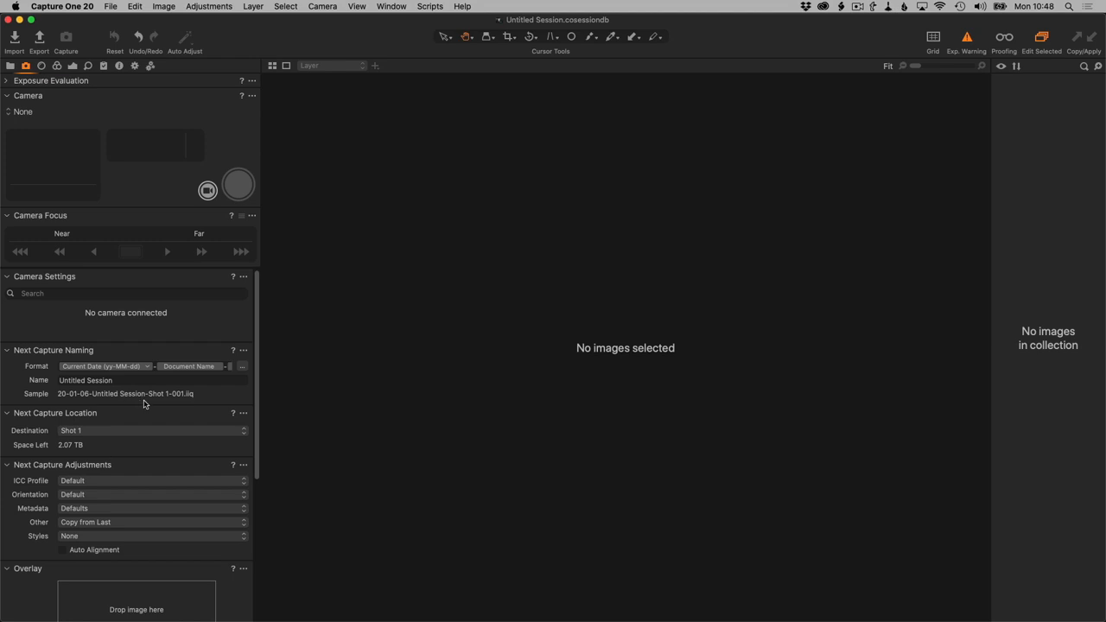
{"action": "mouse_move", "coordinate": [168, 399]}
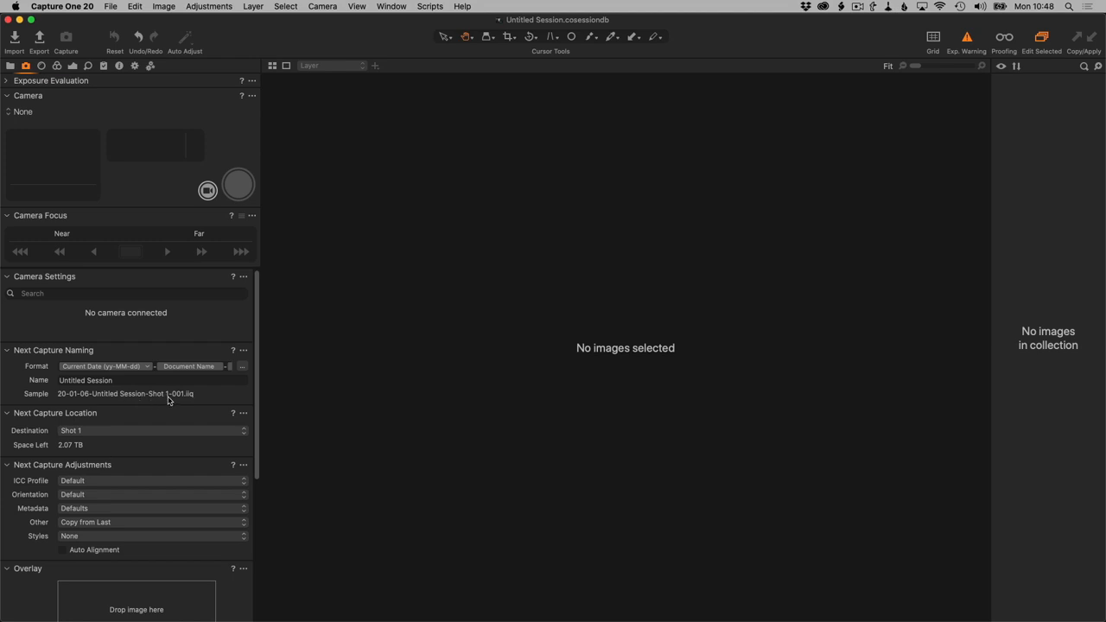
{"action": "mouse_move", "coordinate": [153, 404]}
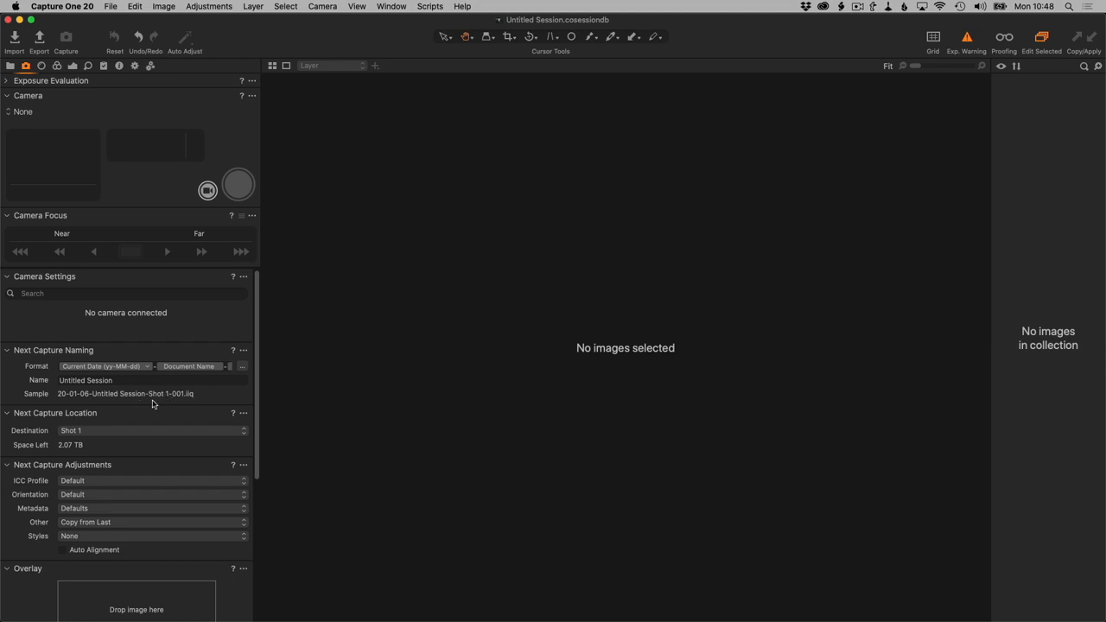
{"action": "mouse_move", "coordinate": [151, 405]}
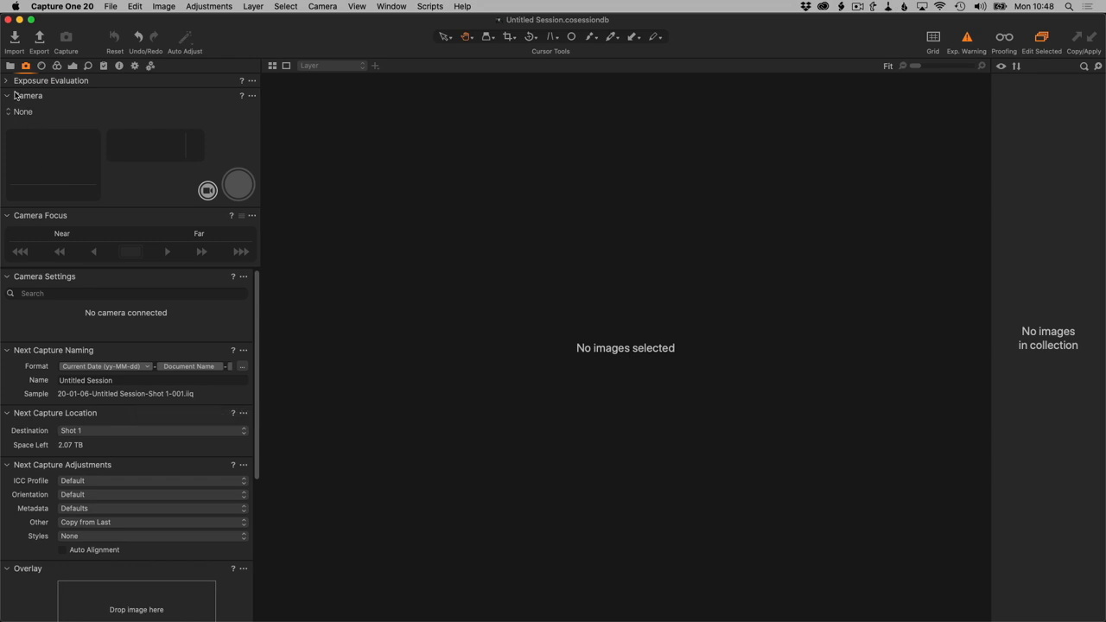
Review and delete the Five Stars smart album, leaving only All Images.
{"action": "left_click", "coordinate": [11, 69]}
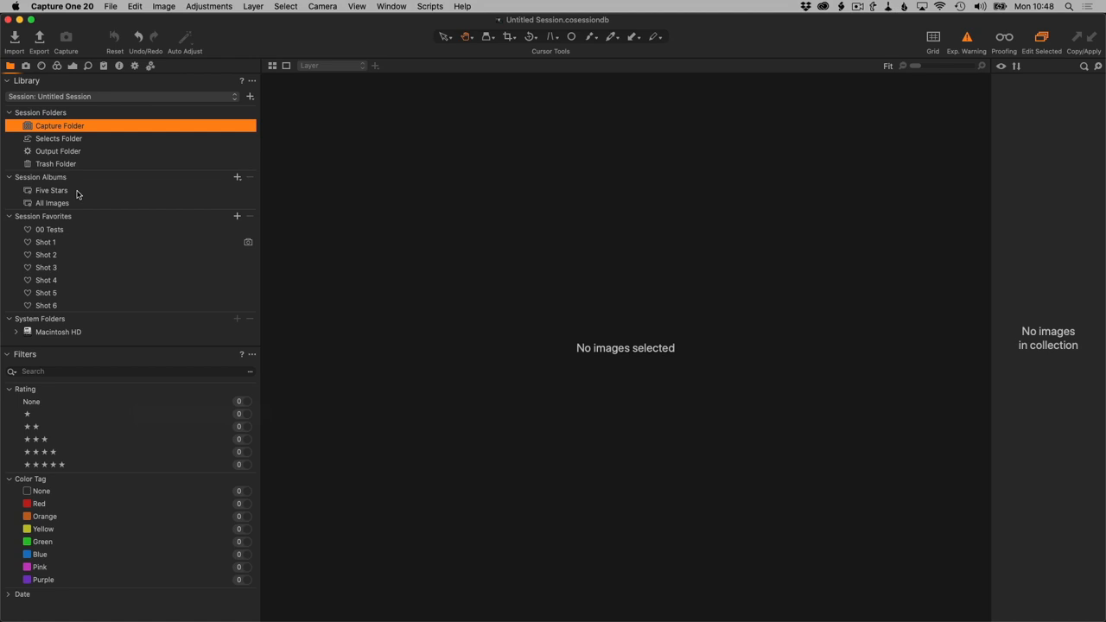
{"action": "right_click", "coordinate": [51, 190]}
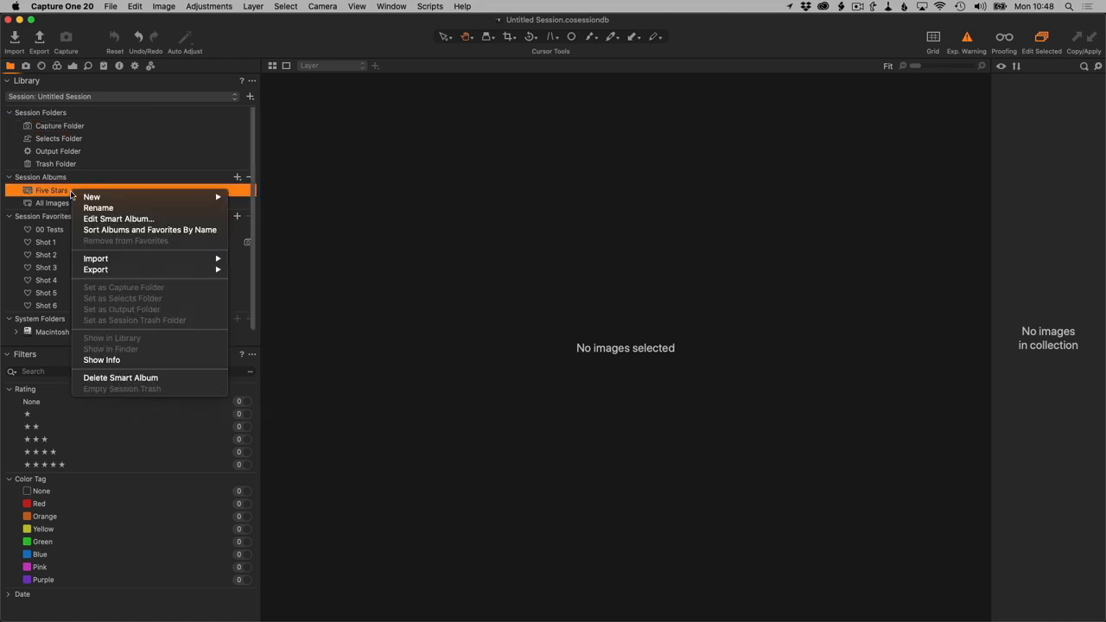
{"action": "left_click", "coordinate": [119, 219]}
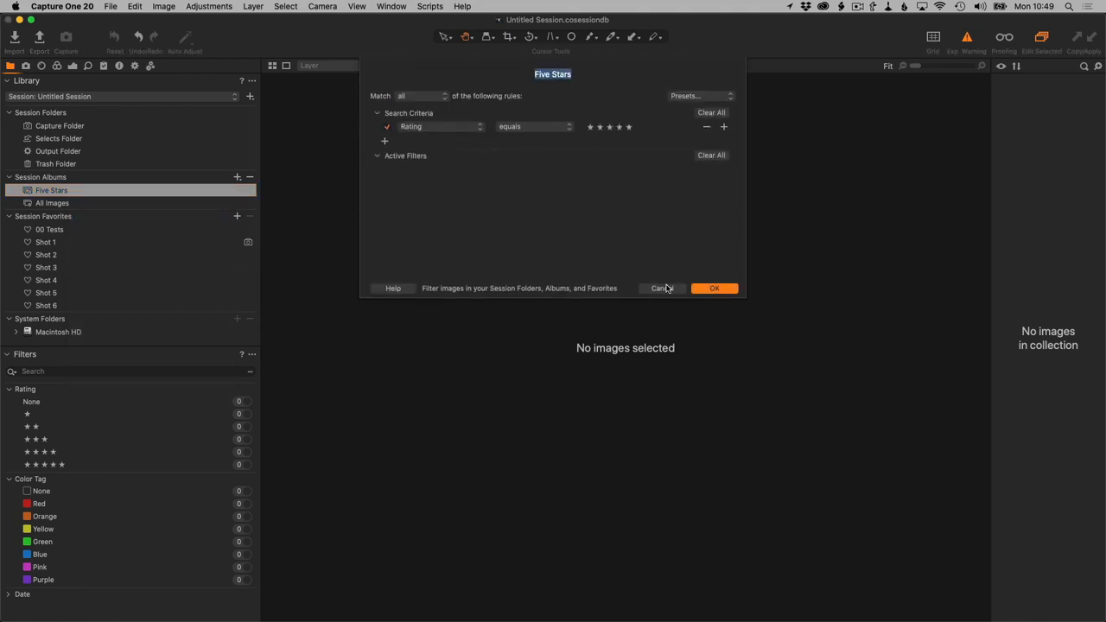
{"action": "left_click", "coordinate": [714, 287]}
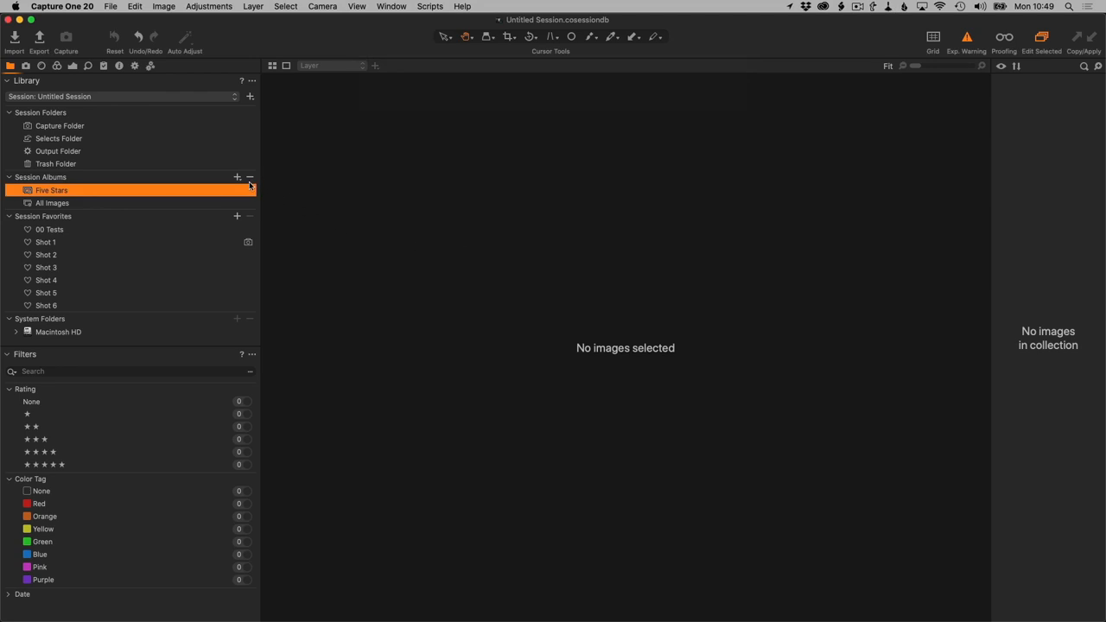
{"action": "mouse_move", "coordinate": [250, 179]}
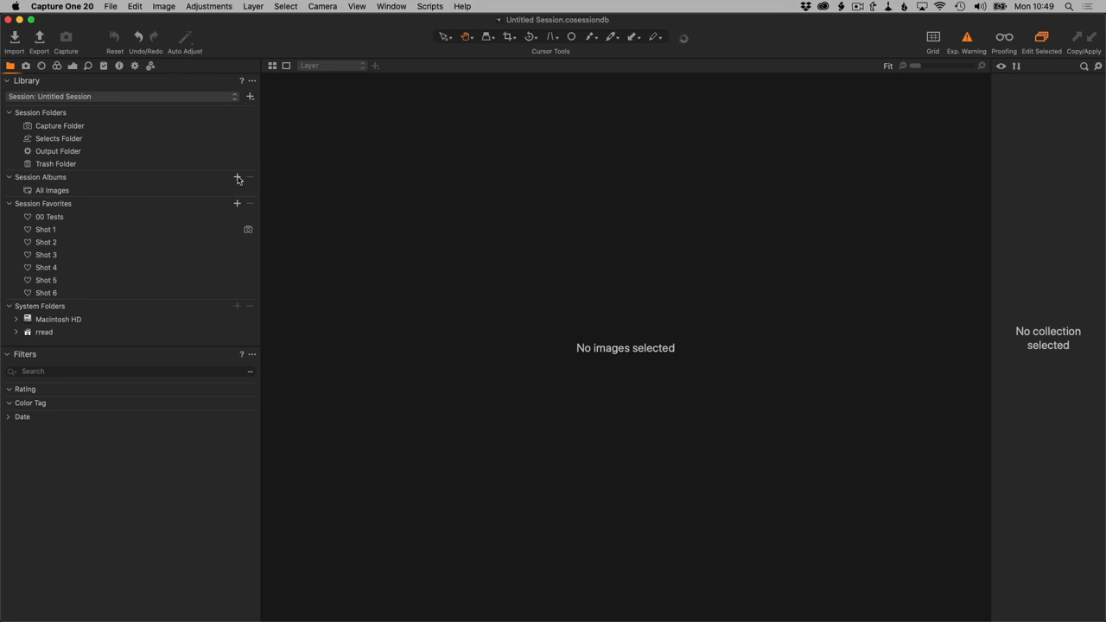
{"action": "mouse_move", "coordinate": [238, 179]}
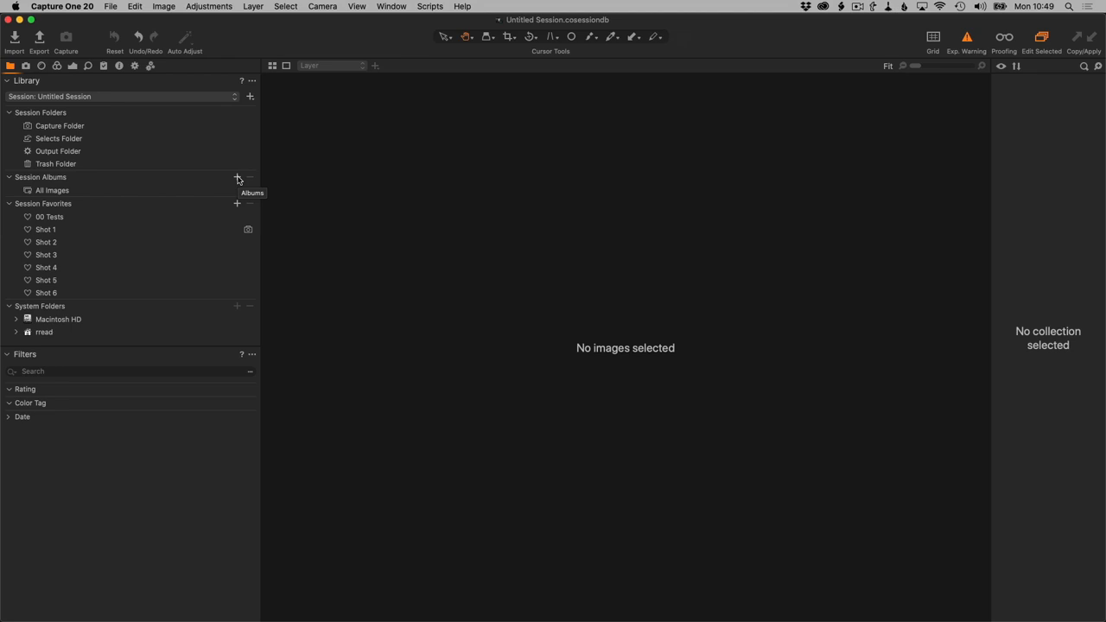
{"action": "left_click", "coordinate": [237, 177]}
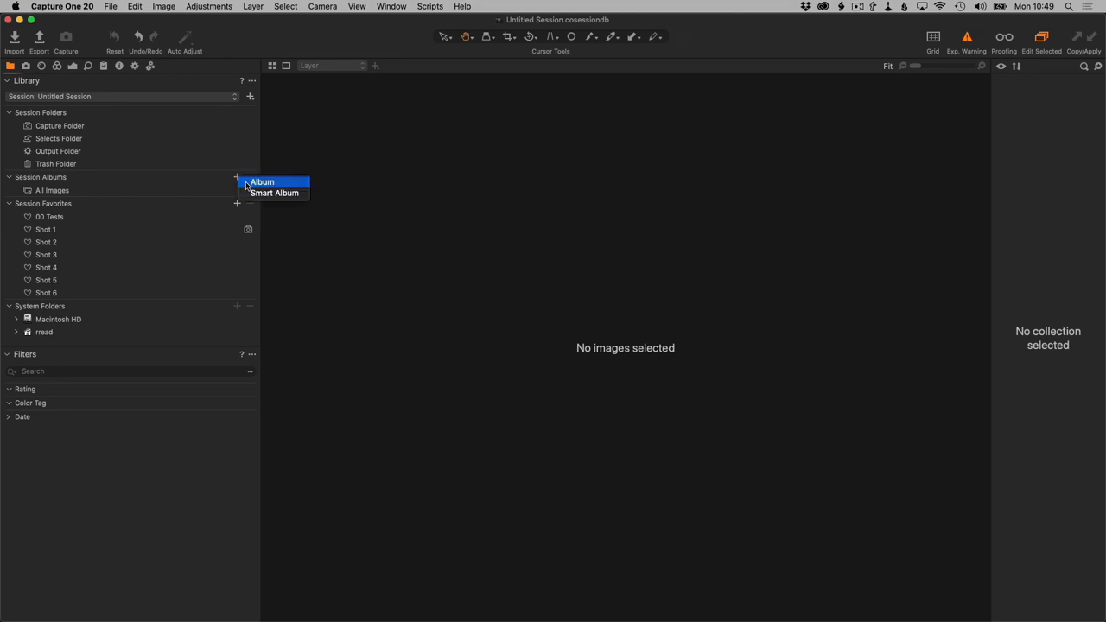
Finish the All Selects smart album with a Color Tag search rule.
{"action": "left_click", "coordinate": [275, 192]}
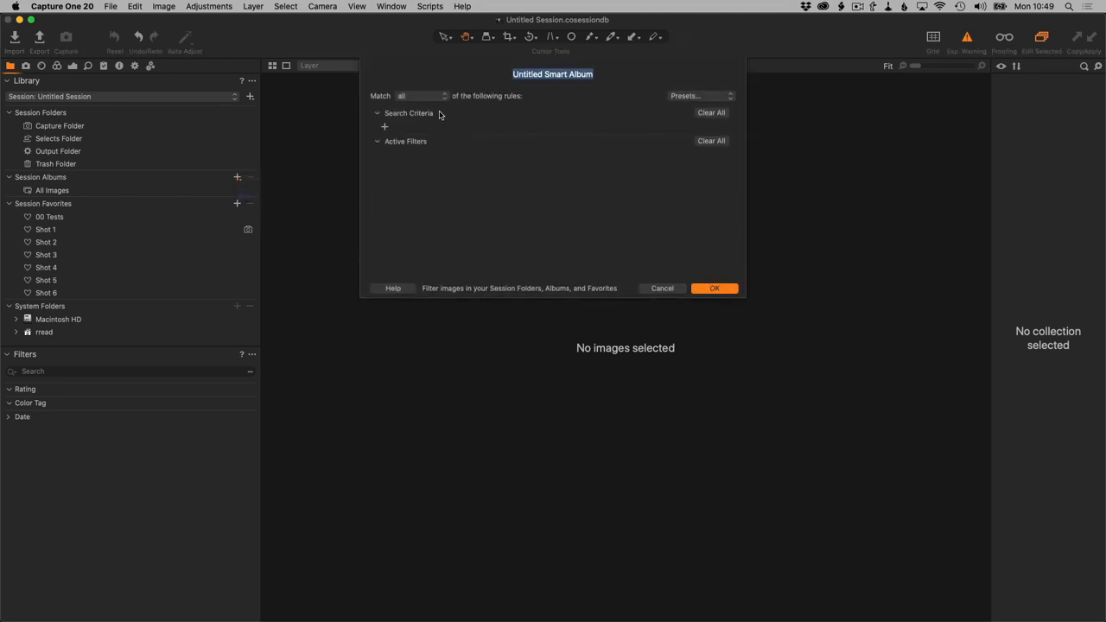
{"action": "left_click", "coordinate": [383, 127]}
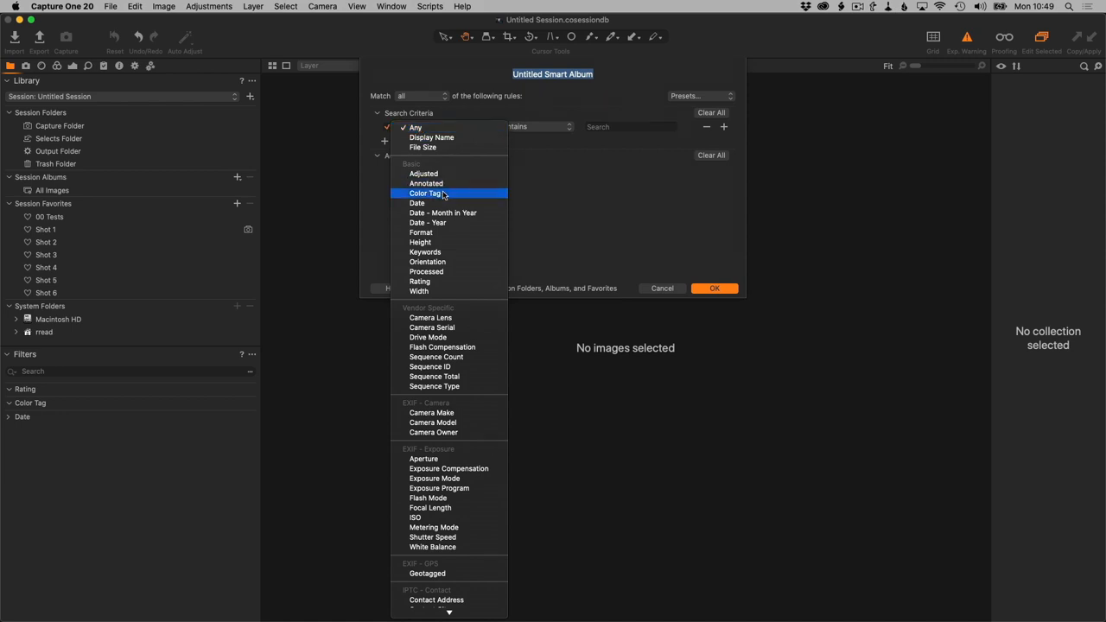
{"action": "left_click", "coordinate": [425, 193]}
{"action": "type", "text": "All Selec"}
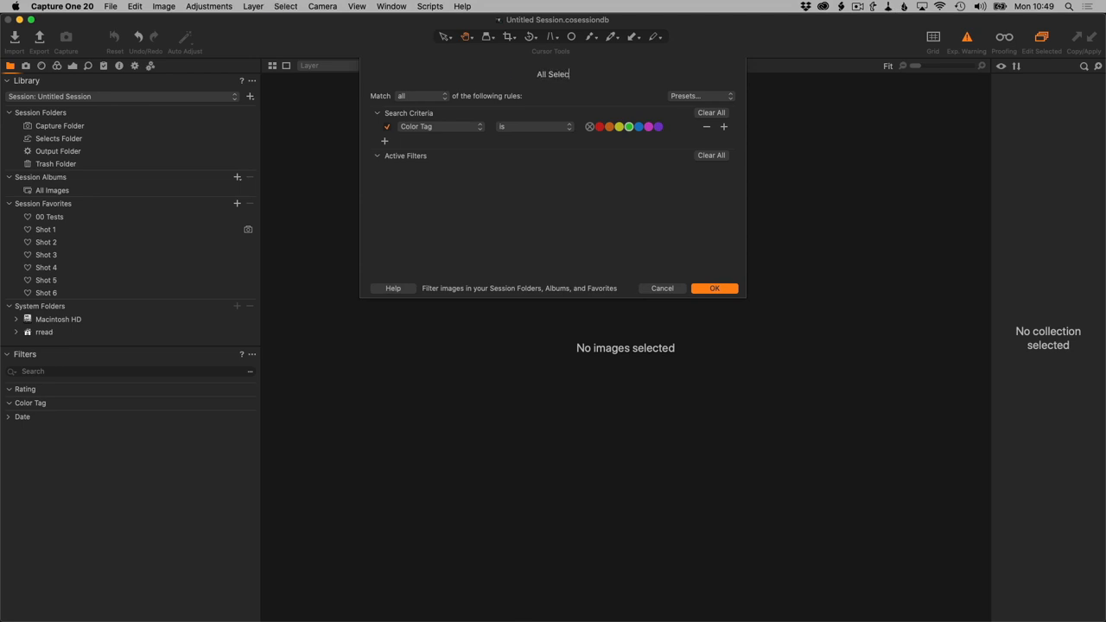
{"action": "left_click", "coordinate": [713, 288]}
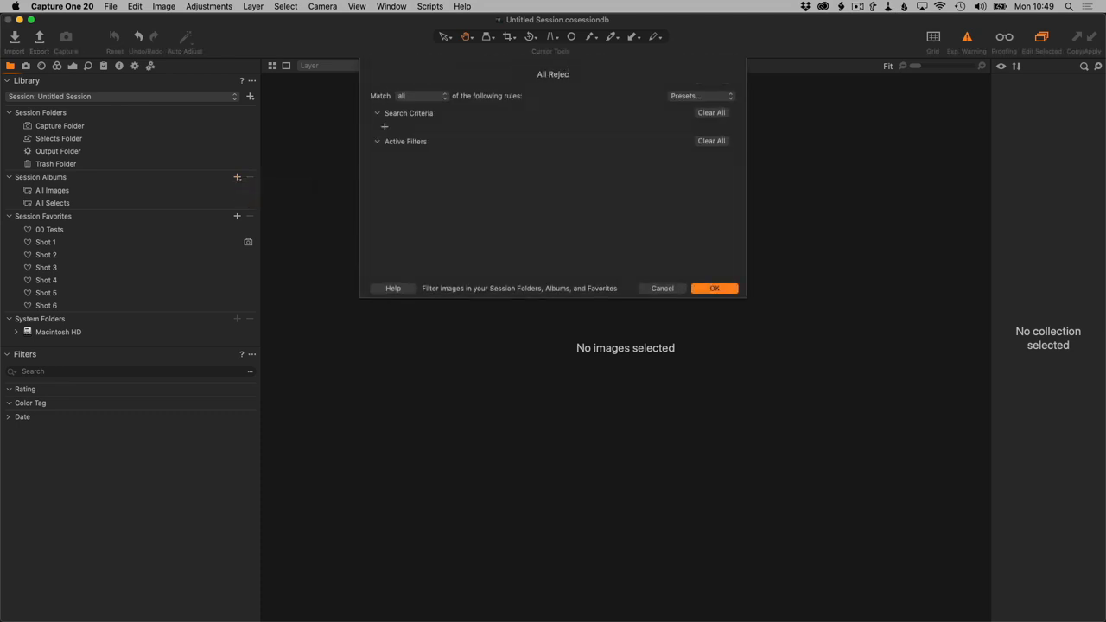
Create the All Rejects smart album with a rule matching images by Color Tag.
{"action": "left_click", "coordinate": [384, 127]}
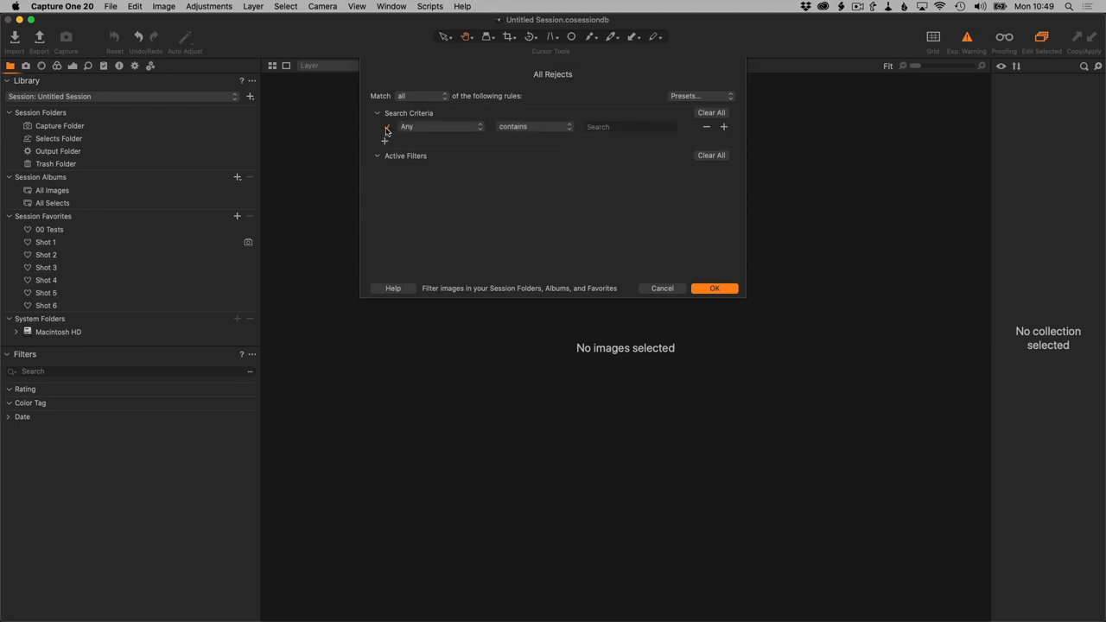
{"action": "left_click", "coordinate": [441, 126]}
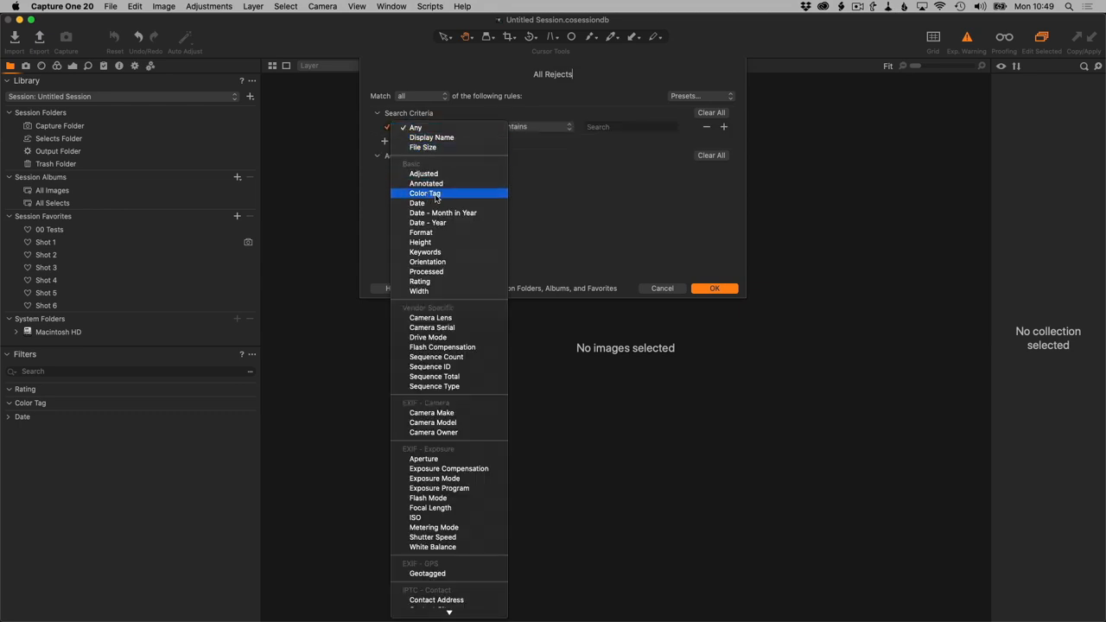
{"action": "left_click", "coordinate": [425, 193]}
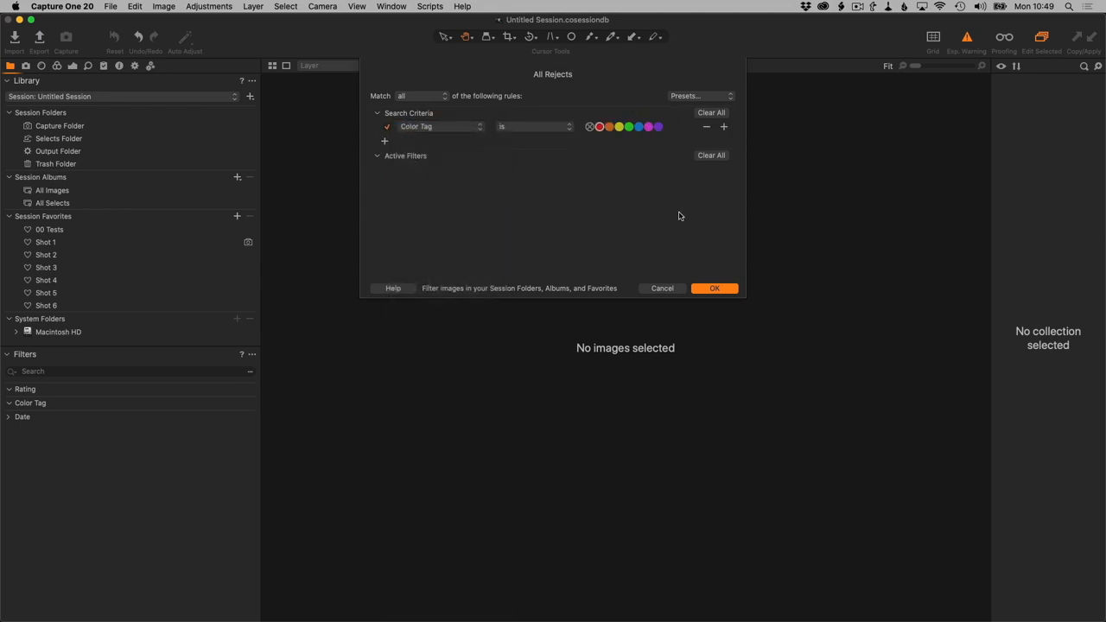
{"action": "left_click", "coordinate": [714, 288]}
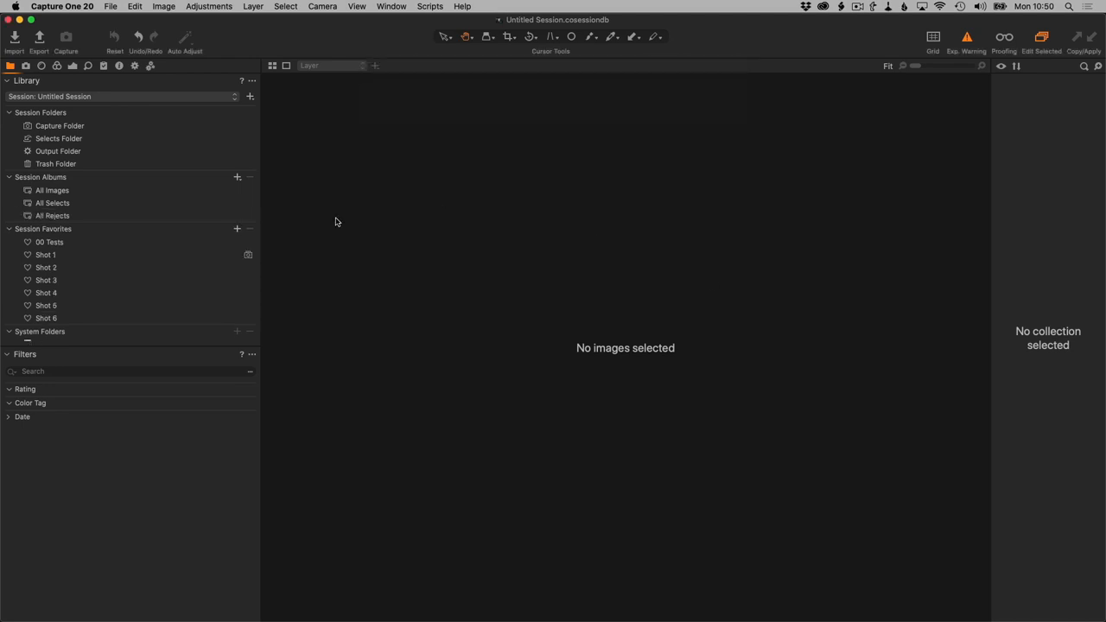
{"action": "left_click", "coordinate": [236, 177]}
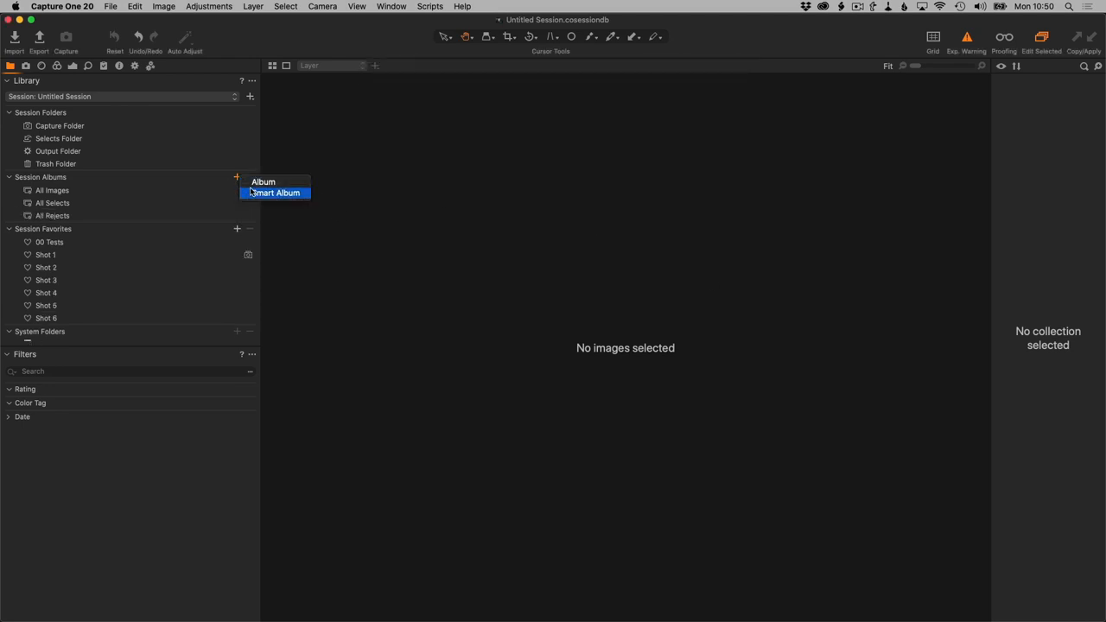
Build the 'All Remaining' smart album with Color Tag 'is not' red and green rules, matching all.
{"action": "left_click", "coordinate": [275, 193]}
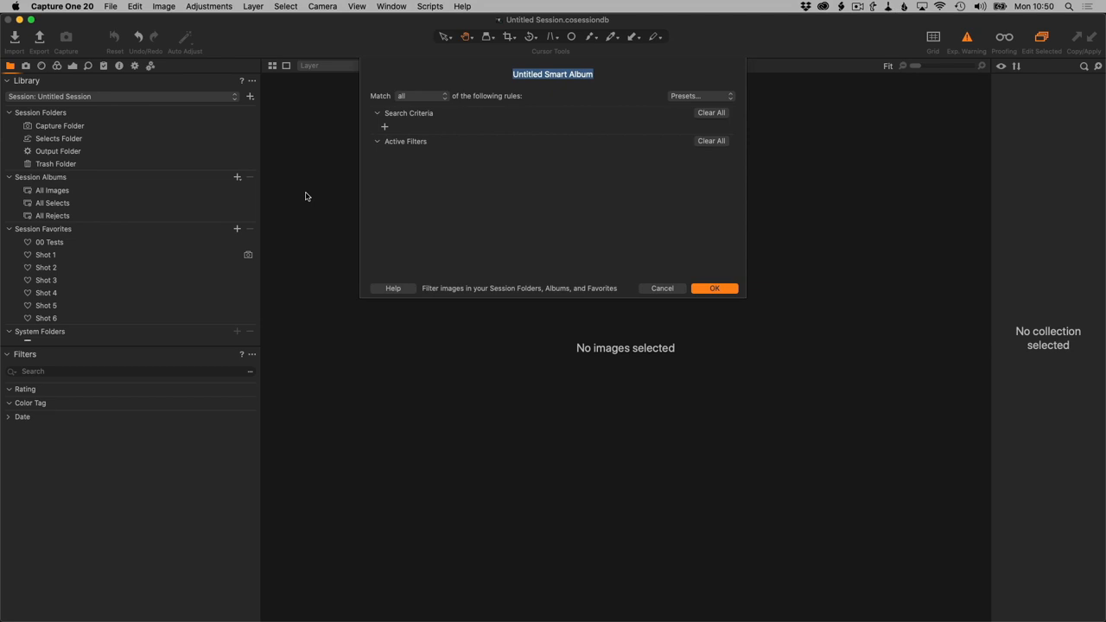
{"action": "type", "text": "All Remainingin"}
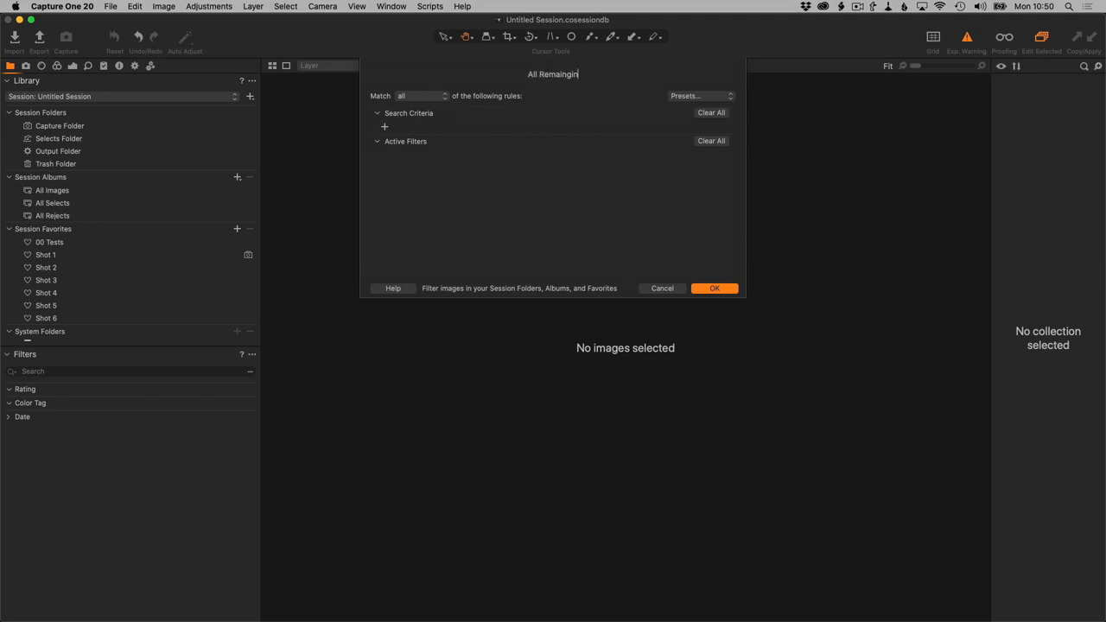
{"action": "left_click", "coordinate": [384, 126]}
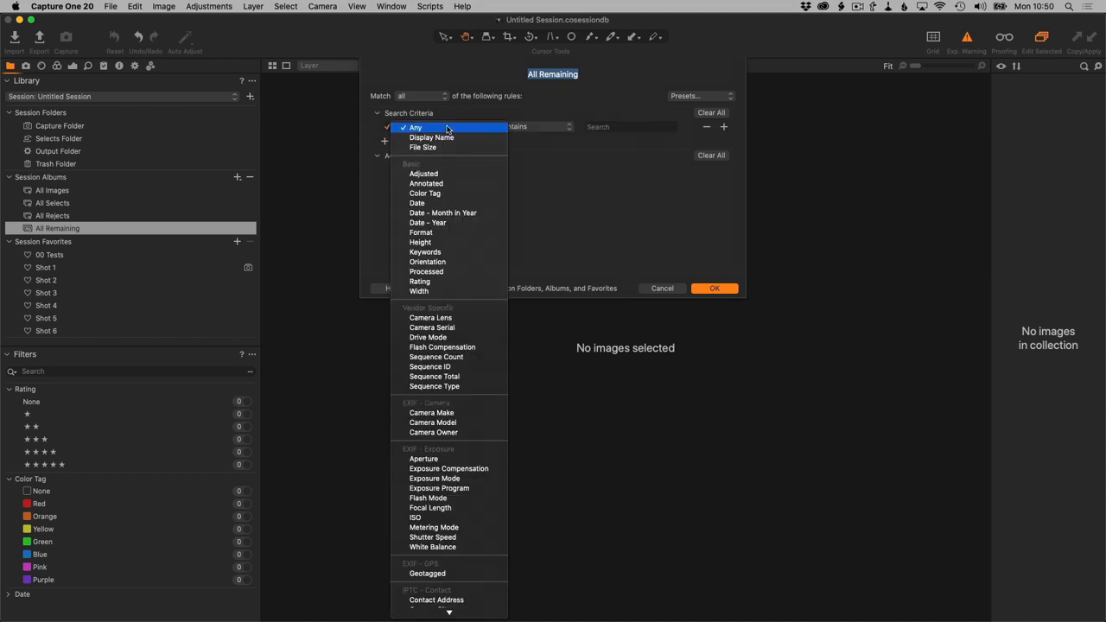
{"action": "left_click", "coordinate": [426, 193]}
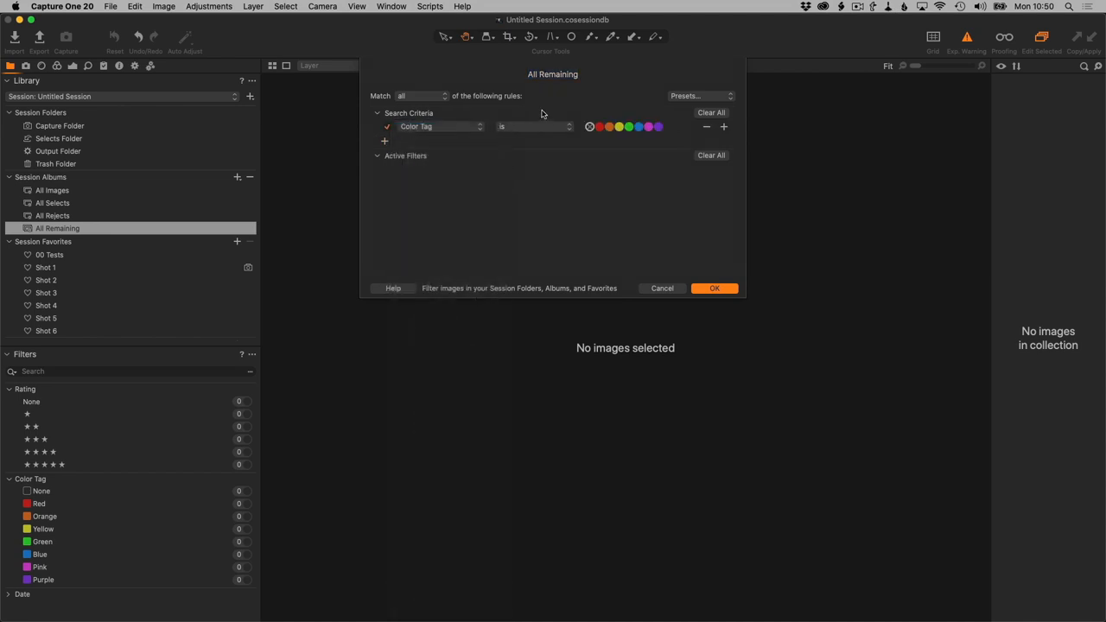
{"action": "left_click", "coordinate": [531, 126]}
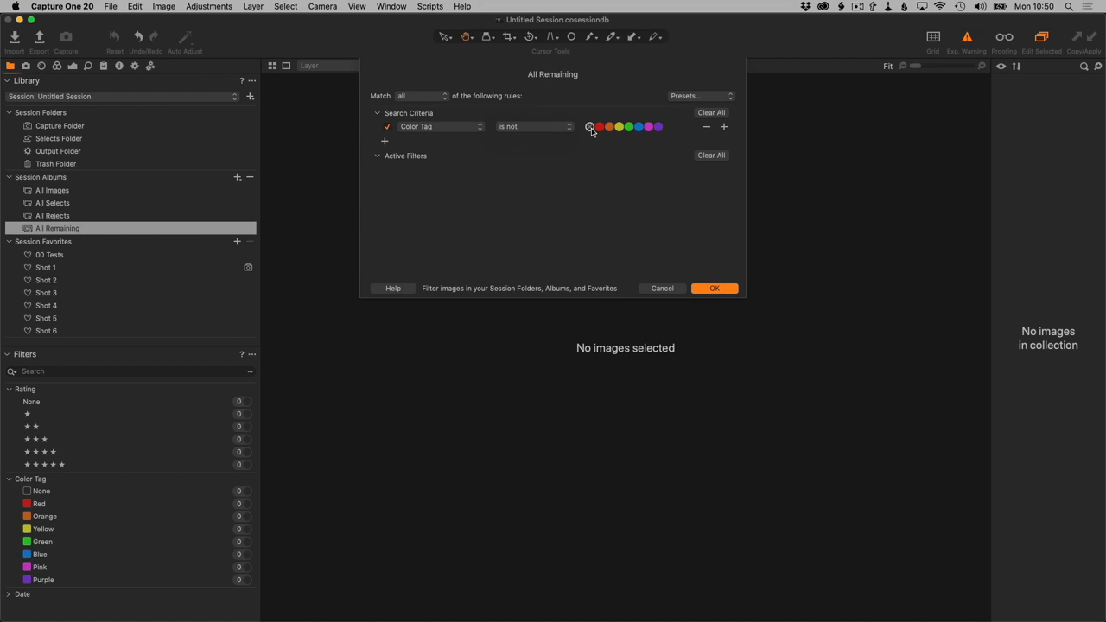
{"action": "left_click", "coordinate": [724, 127]}
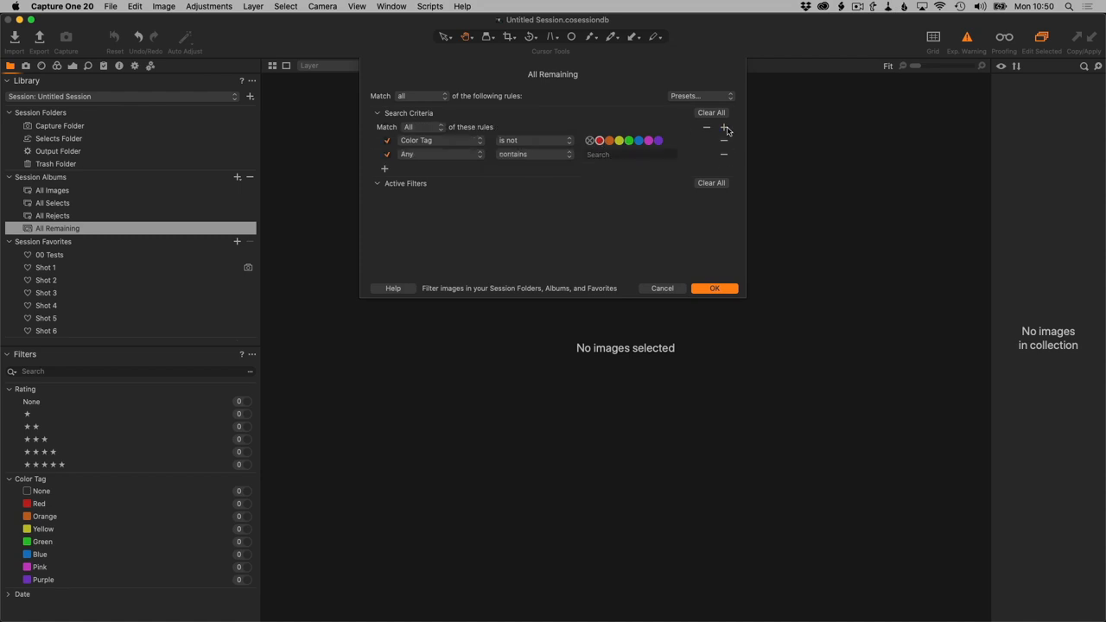
{"action": "left_click", "coordinate": [441, 153]}
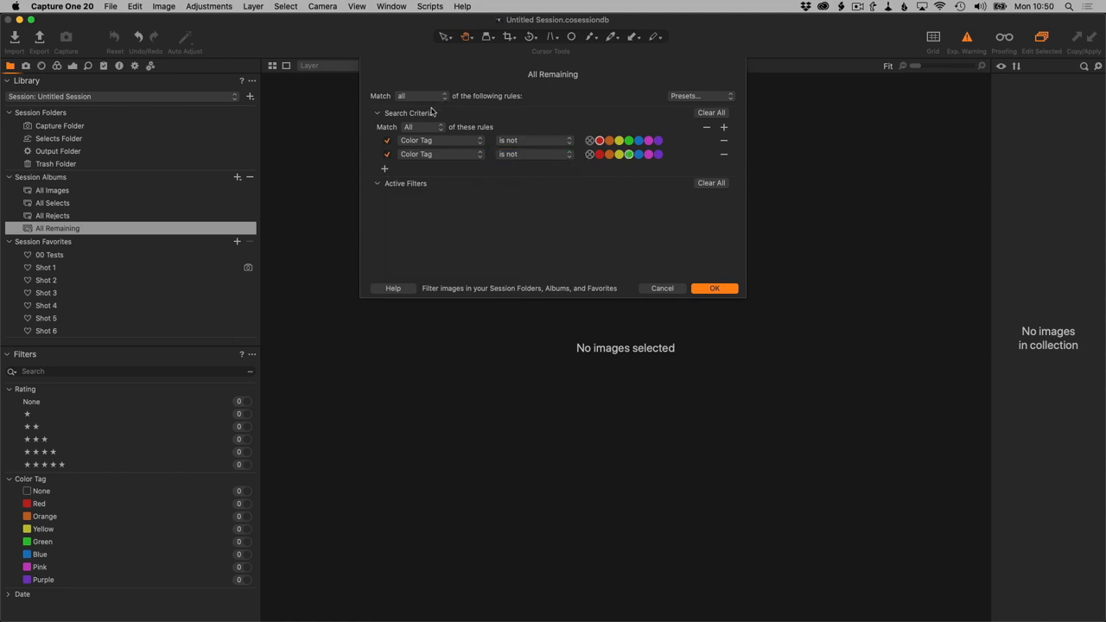
{"action": "left_click", "coordinate": [419, 96]}
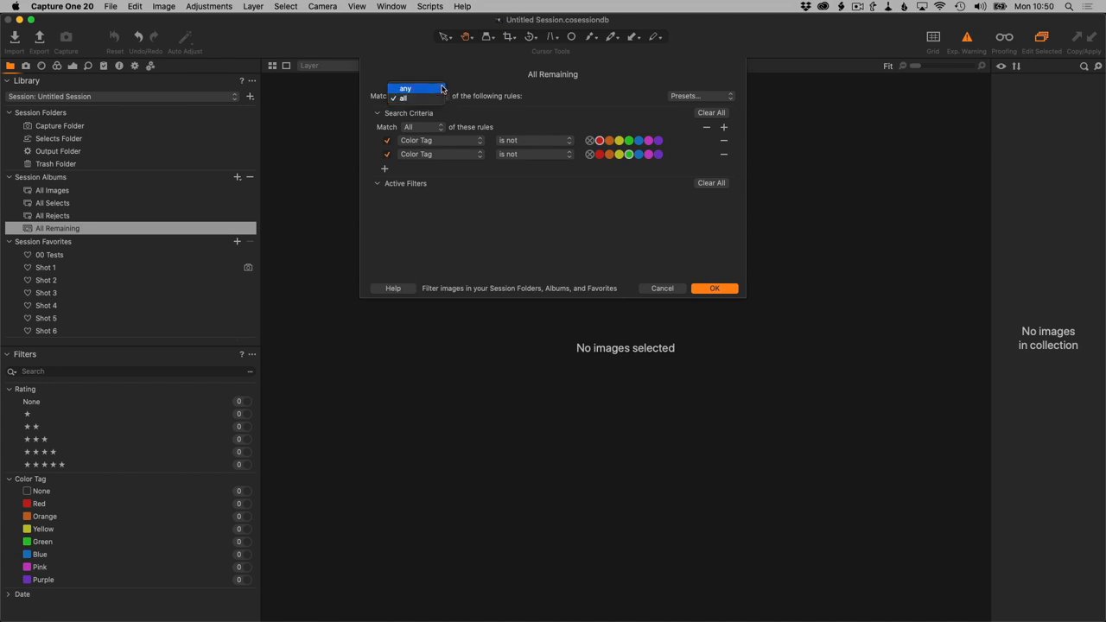
{"action": "left_click", "coordinate": [402, 96]}
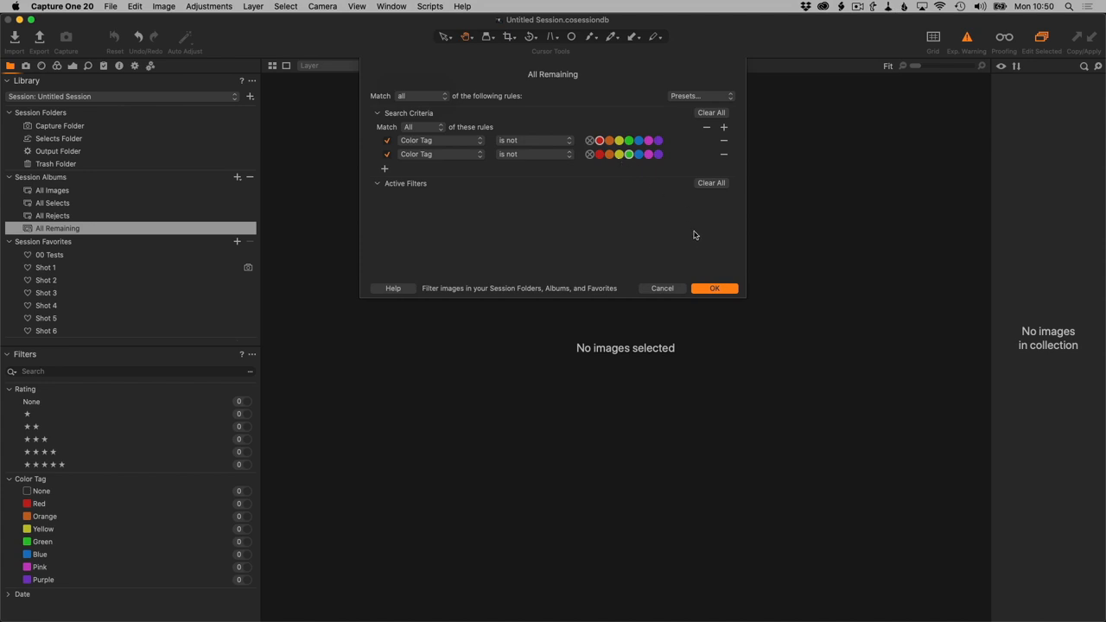
{"action": "mouse_move", "coordinate": [140, 356]}
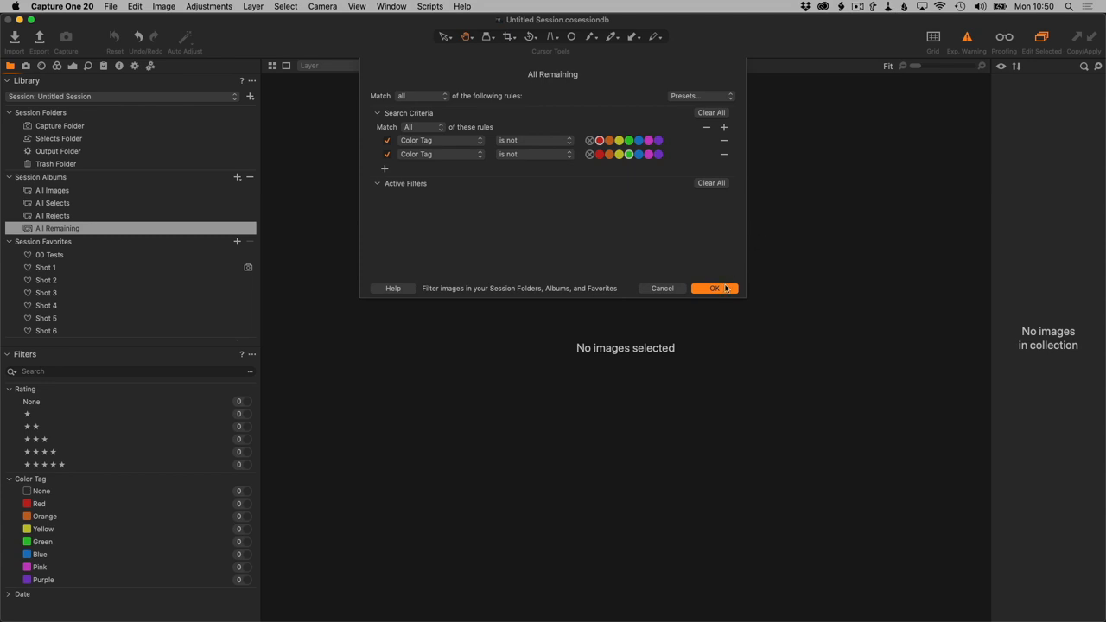
{"action": "left_click", "coordinate": [714, 288]}
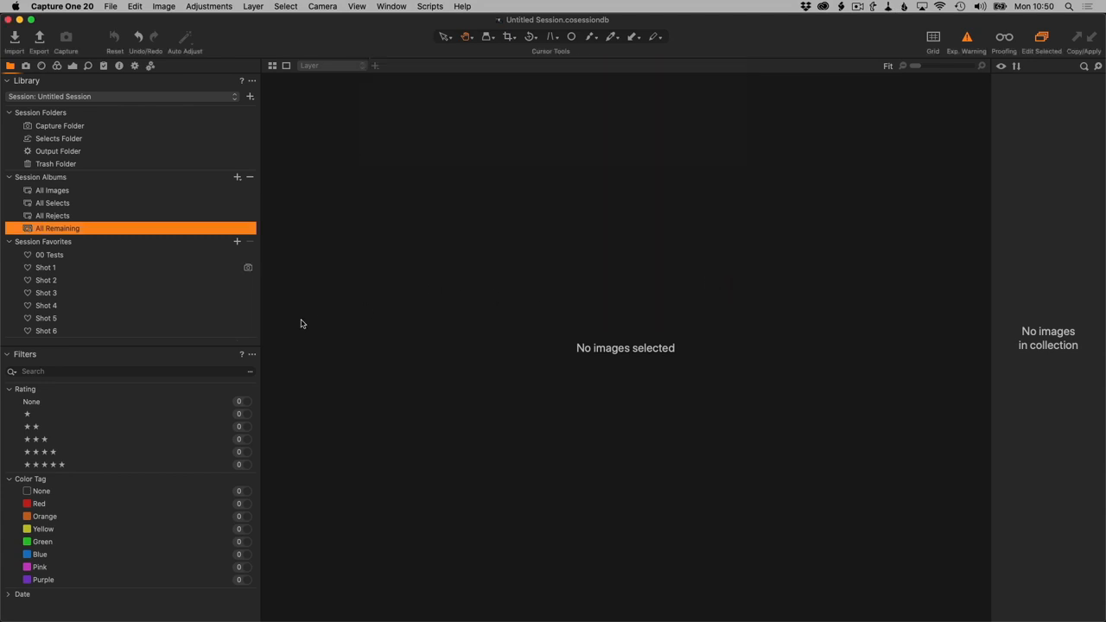
{"action": "mouse_move", "coordinate": [179, 283]}
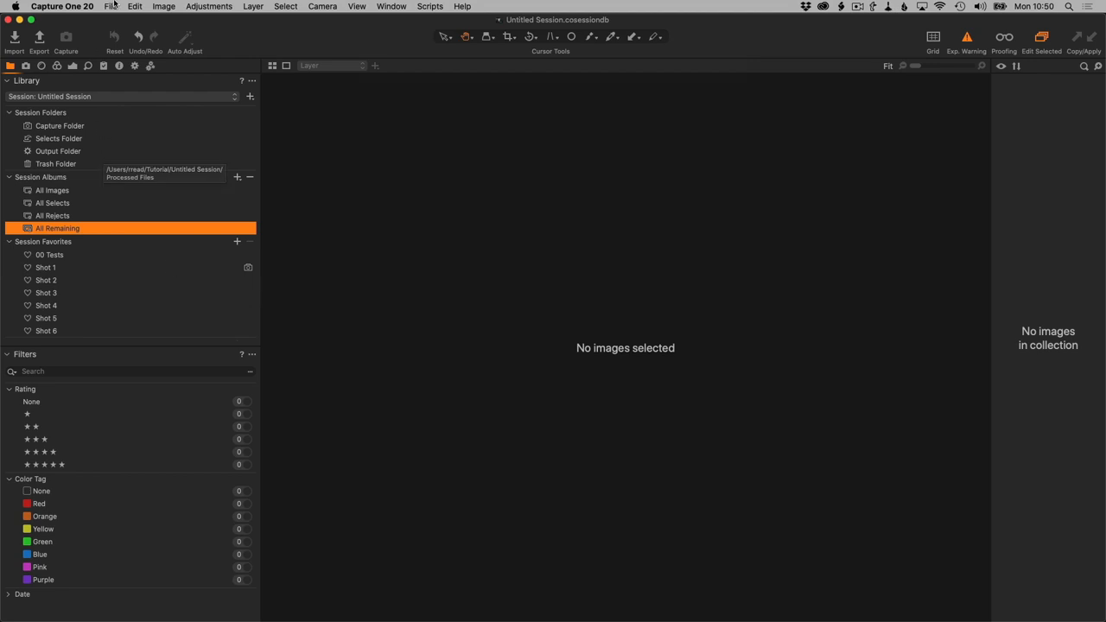
Use File > Save as Template to save 'CO 20 Tutorial TEmplate' into the Templates folder.
{"action": "left_click", "coordinate": [111, 10]}
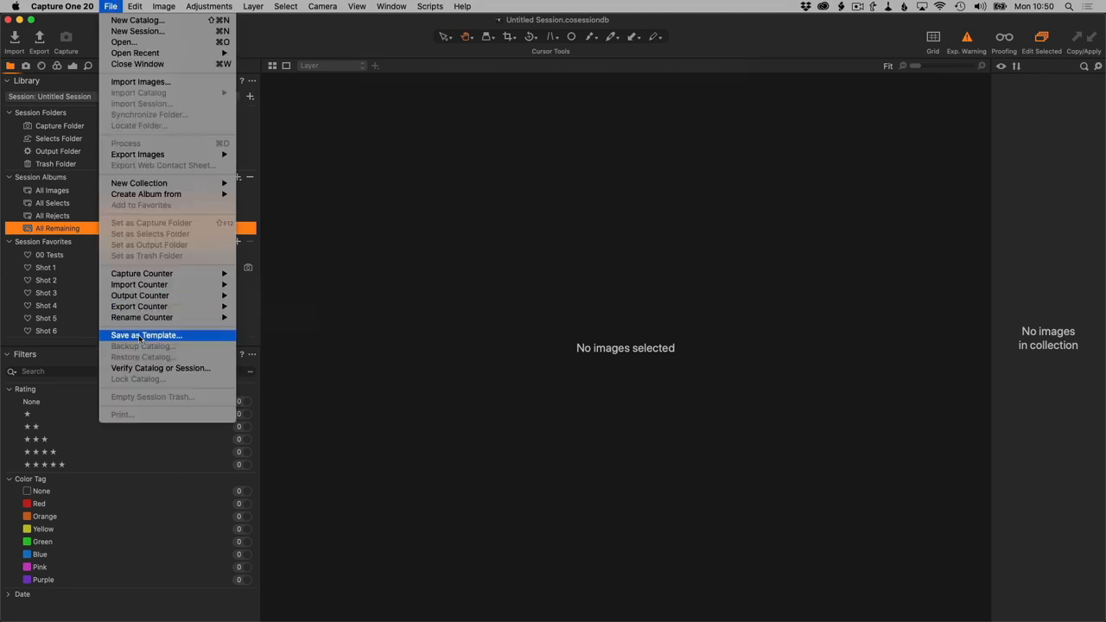
{"action": "left_click", "coordinate": [146, 336]}
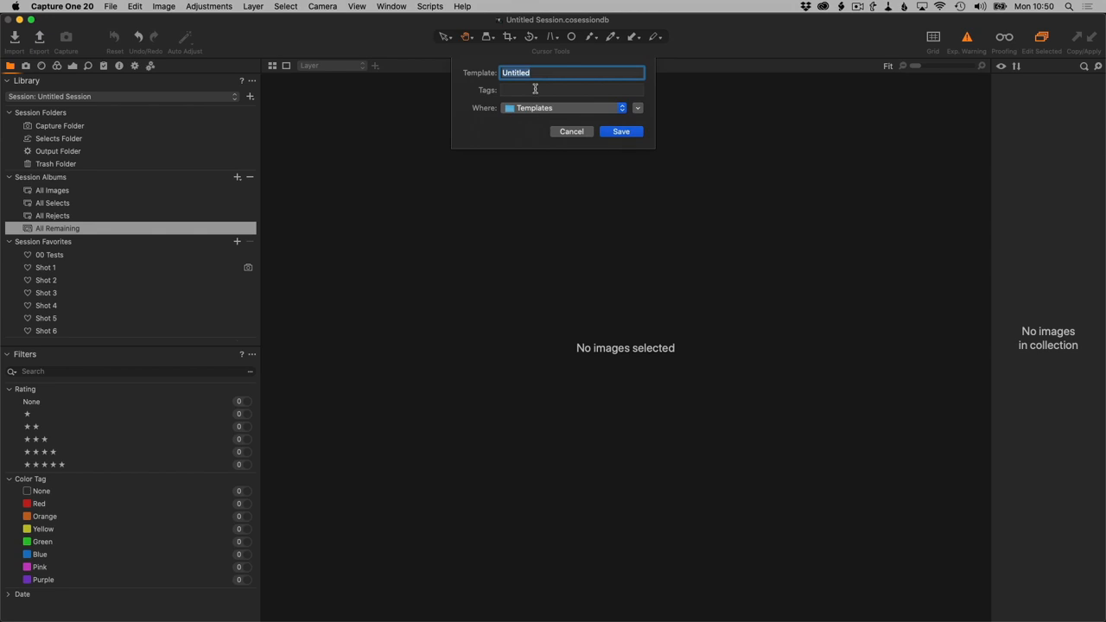
{"action": "mouse_move", "coordinate": [534, 86]}
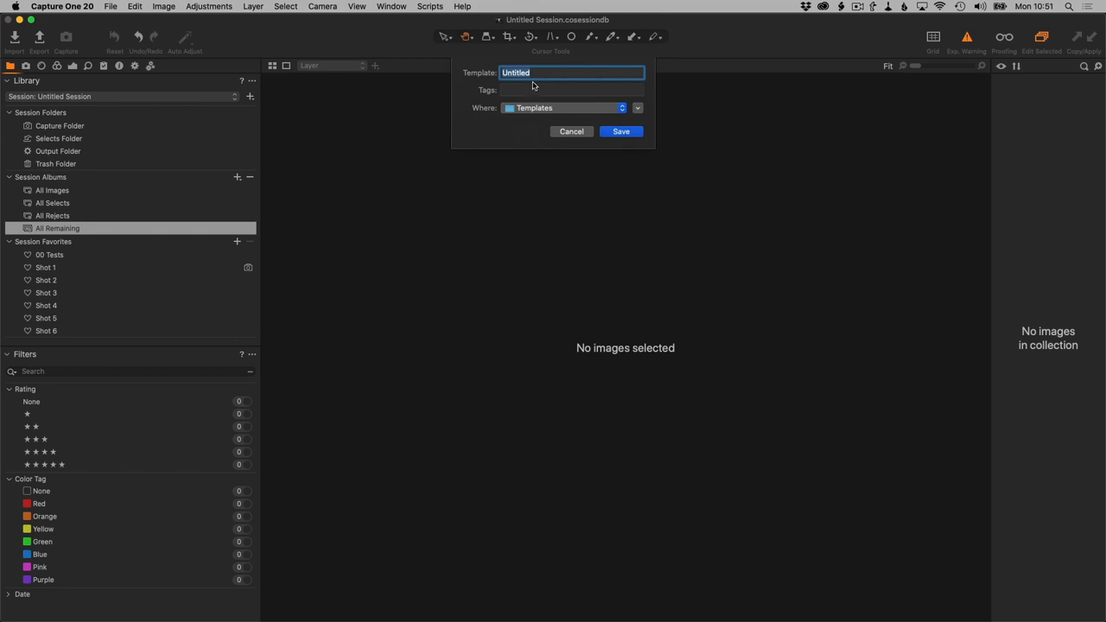
{"action": "type", "text": "CO 20"}
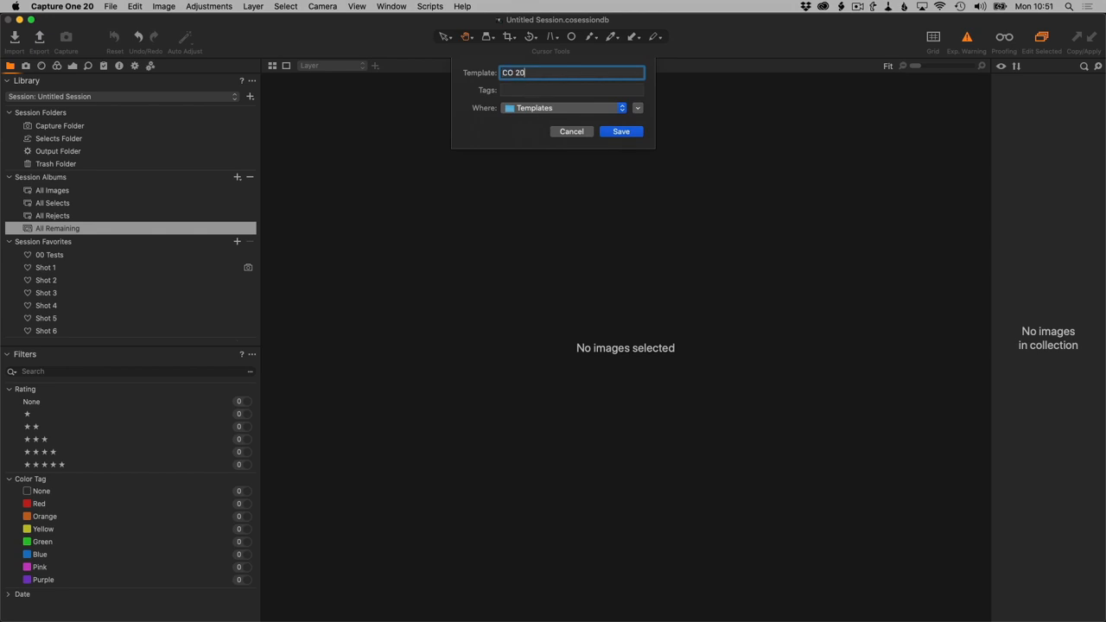
{"action": "type", "text": "Tutorial TEmplate"}
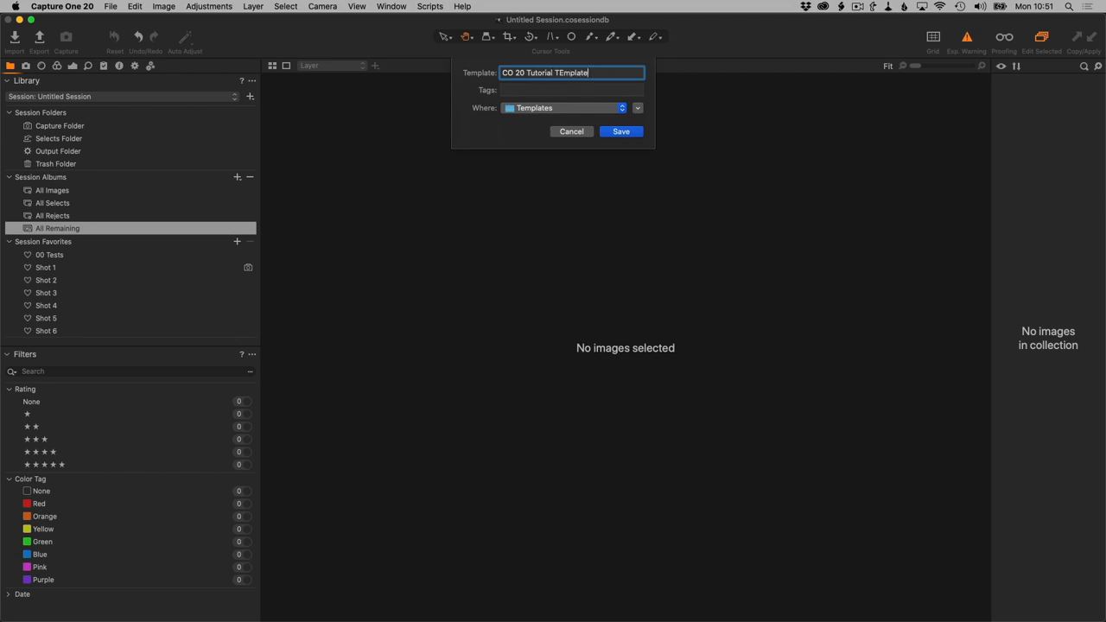
{"action": "left_click", "coordinate": [620, 131]}
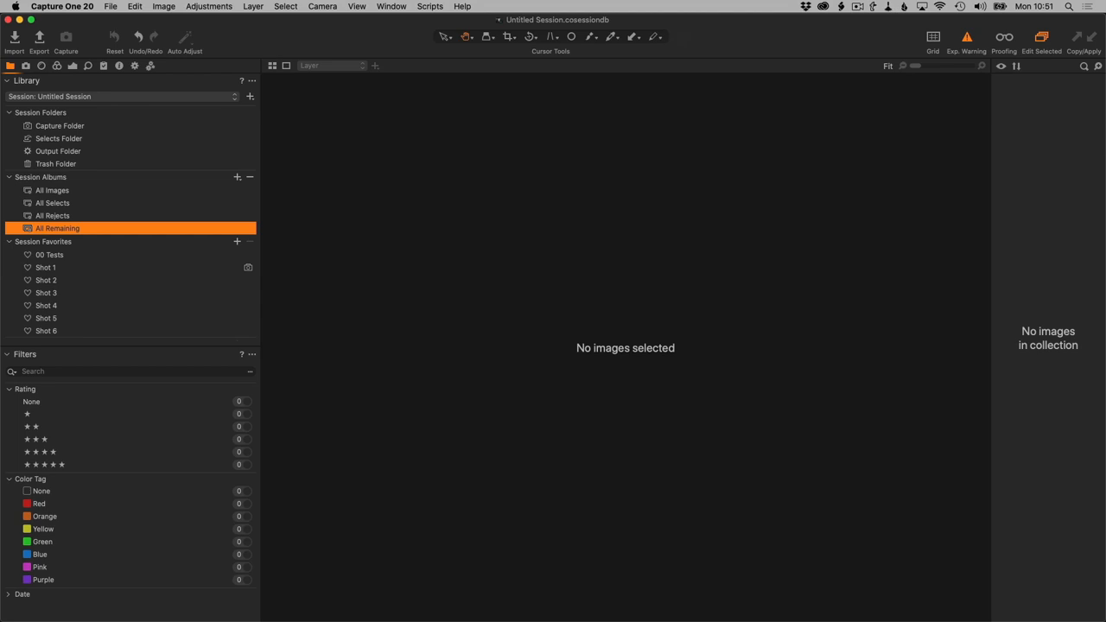
{"action": "mouse_move", "coordinate": [155, 313]}
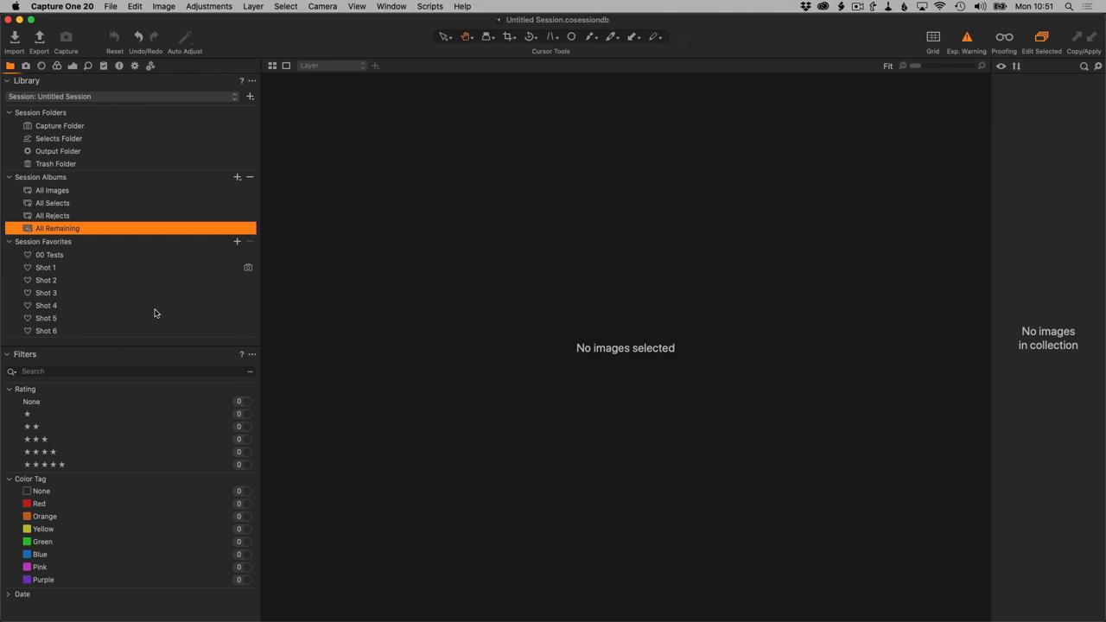
{"action": "mouse_move", "coordinate": [156, 313]}
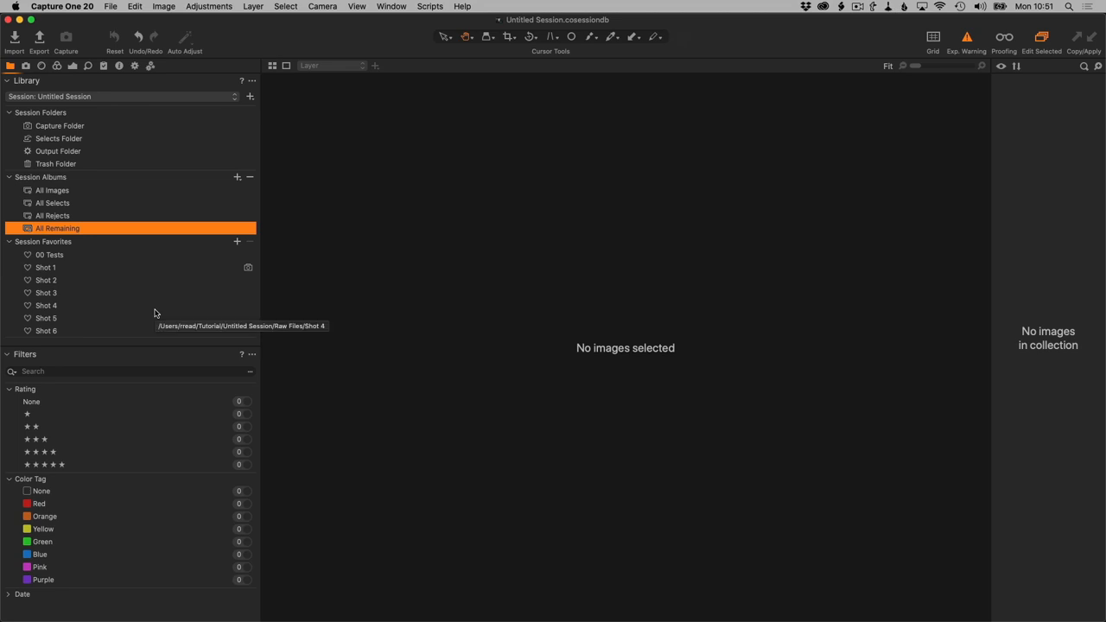
{"action": "mouse_move", "coordinate": [132, 89]}
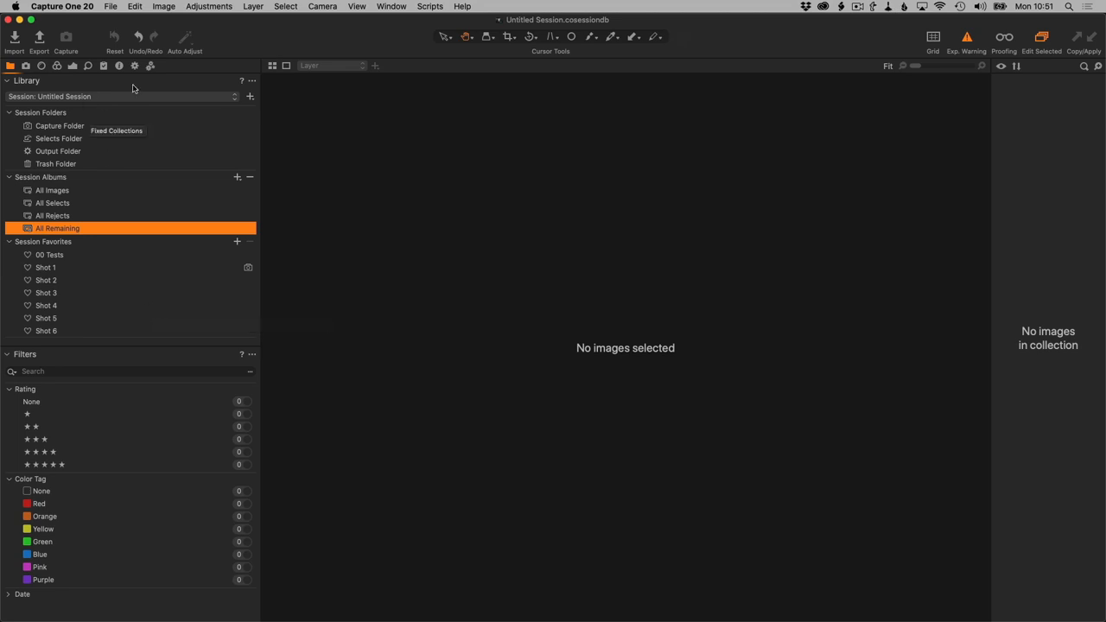
{"action": "mouse_move", "coordinate": [114, 92]}
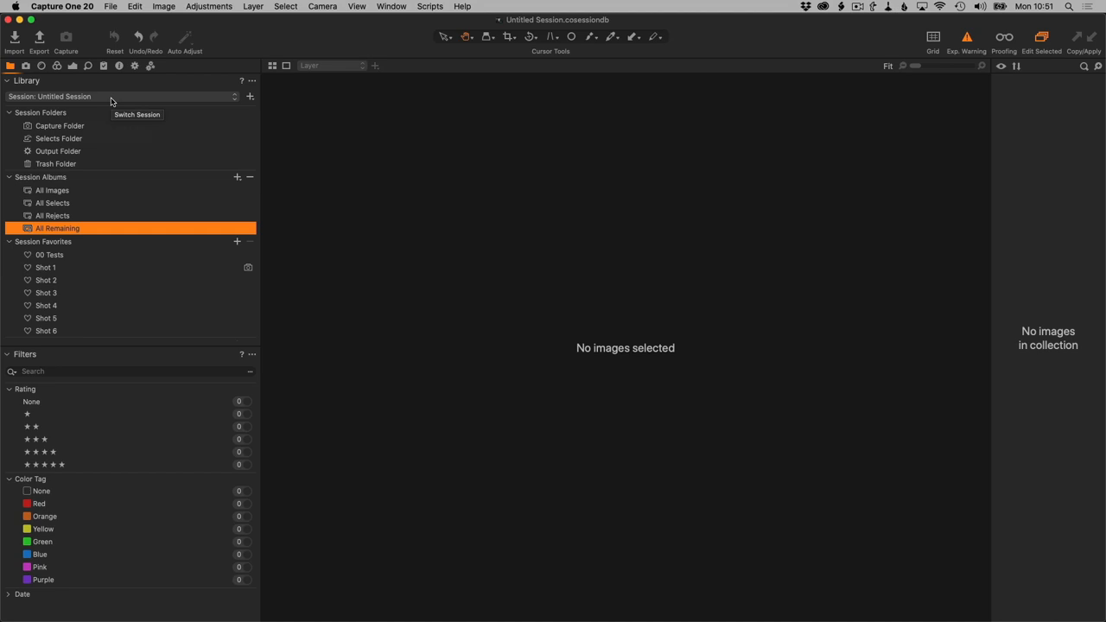